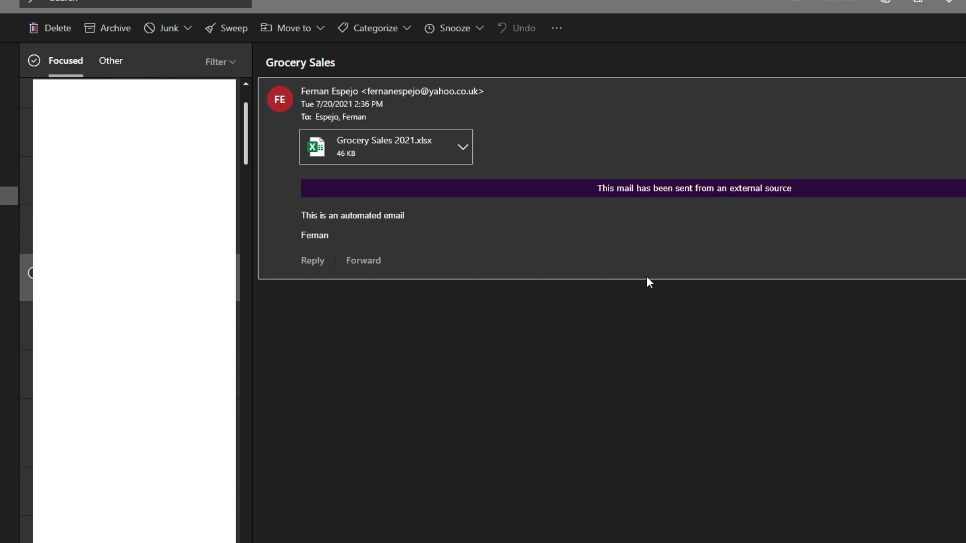
{"action": "mouse_move", "coordinate": [653, 246]}
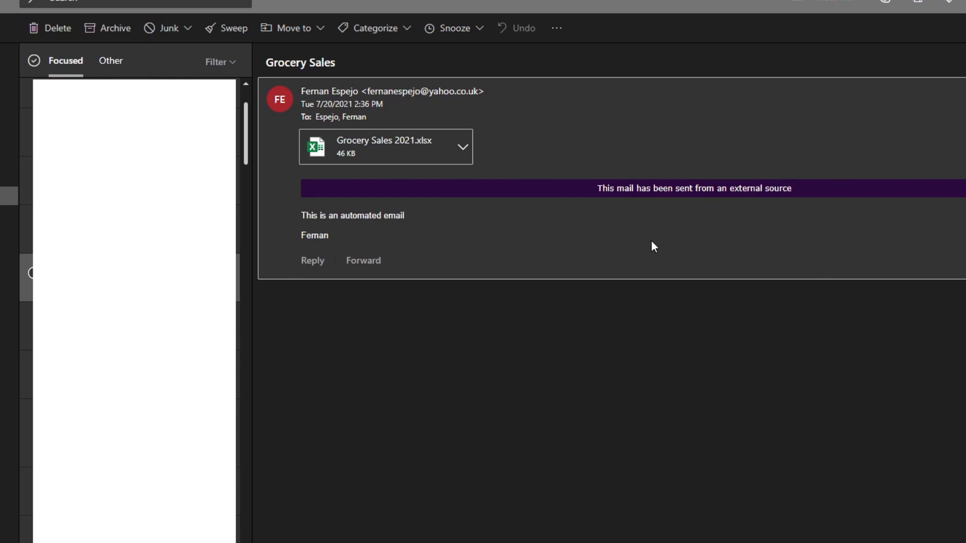
{"action": "mouse_move", "coordinate": [549, 112]}
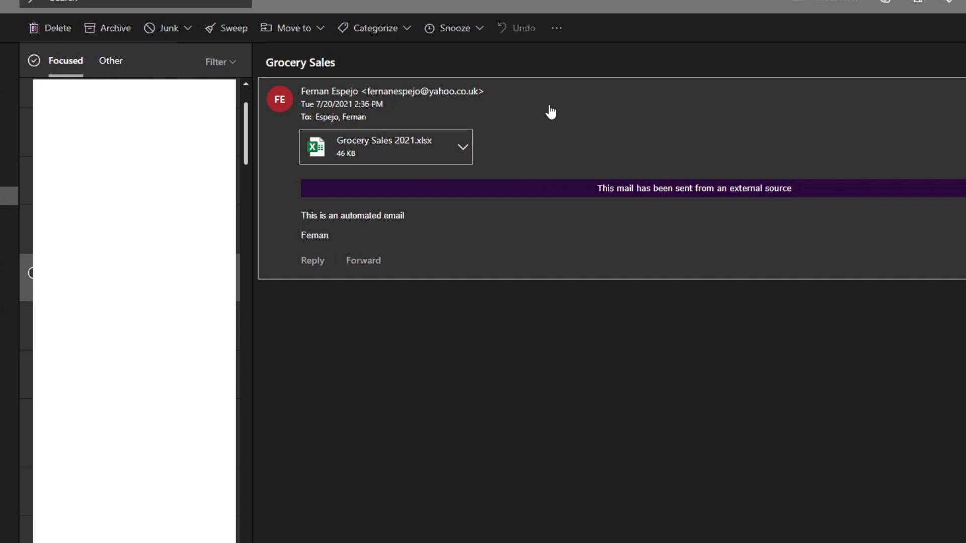
{"action": "mouse_move", "coordinate": [546, 114]}
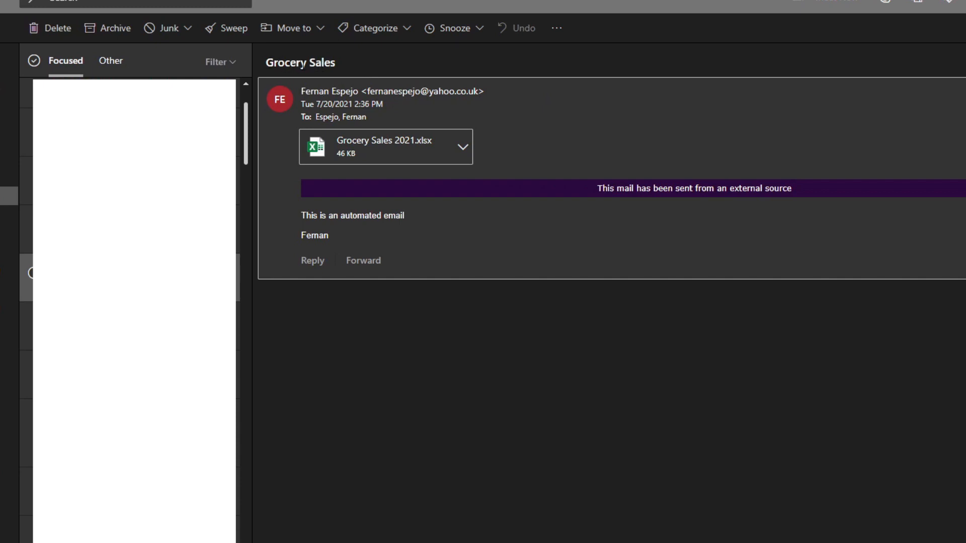
{"action": "mouse_move", "coordinate": [472, 102]}
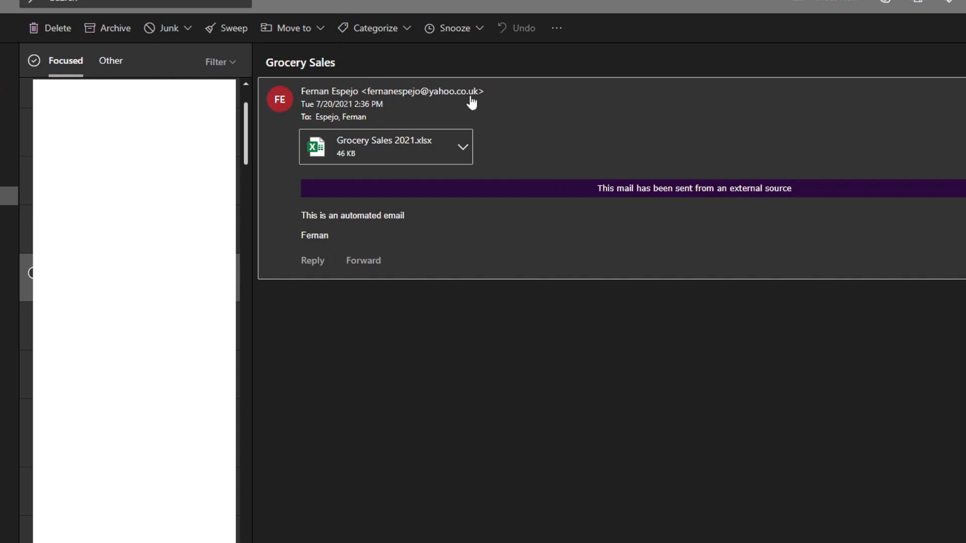
{"action": "mouse_move", "coordinate": [491, 142]}
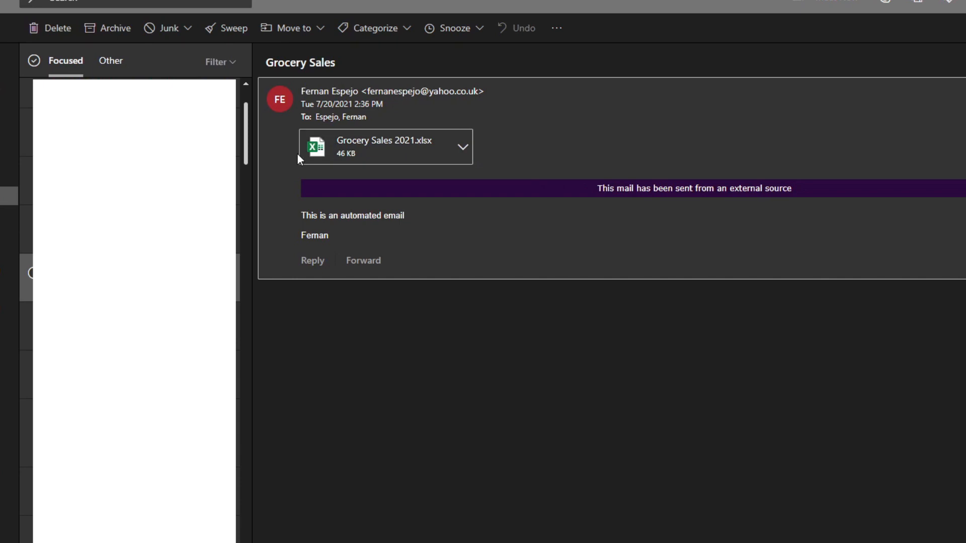
{"action": "mouse_move", "coordinate": [477, 136]}
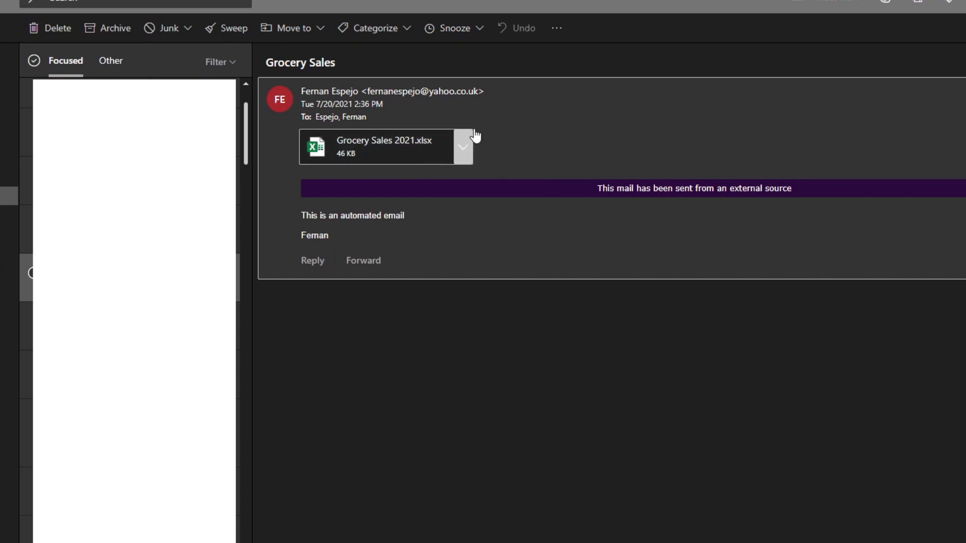
{"action": "mouse_move", "coordinate": [462, 150]}
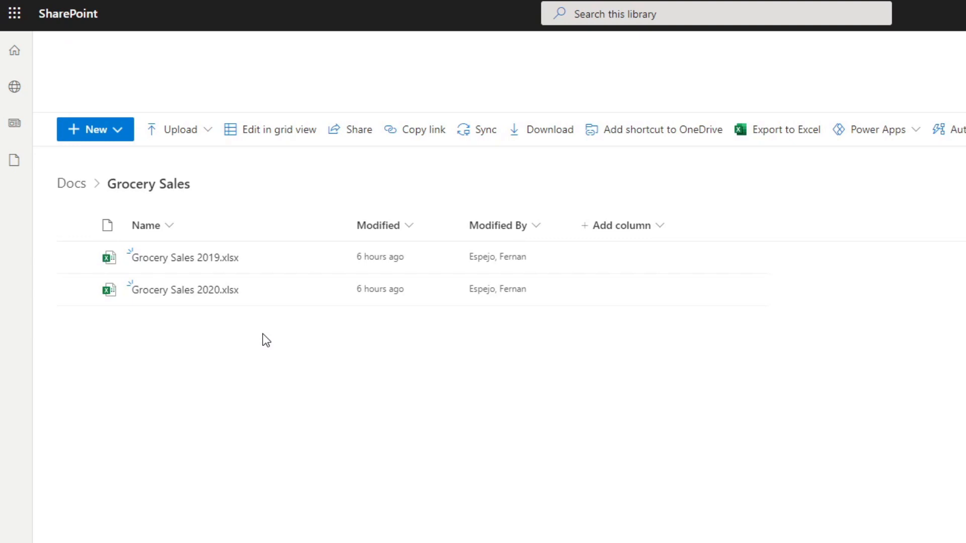
{"action": "mouse_move", "coordinate": [279, 316]}
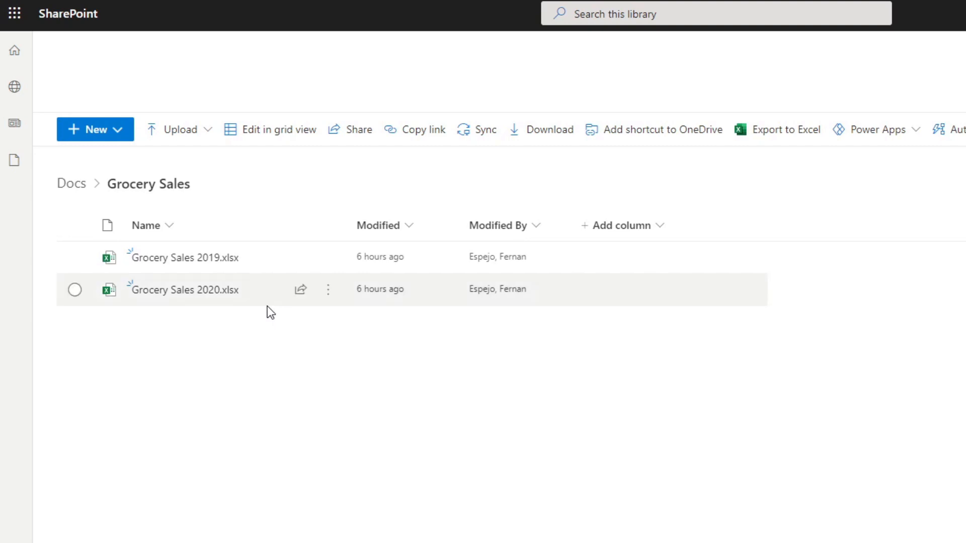
{"action": "mouse_move", "coordinate": [270, 332]}
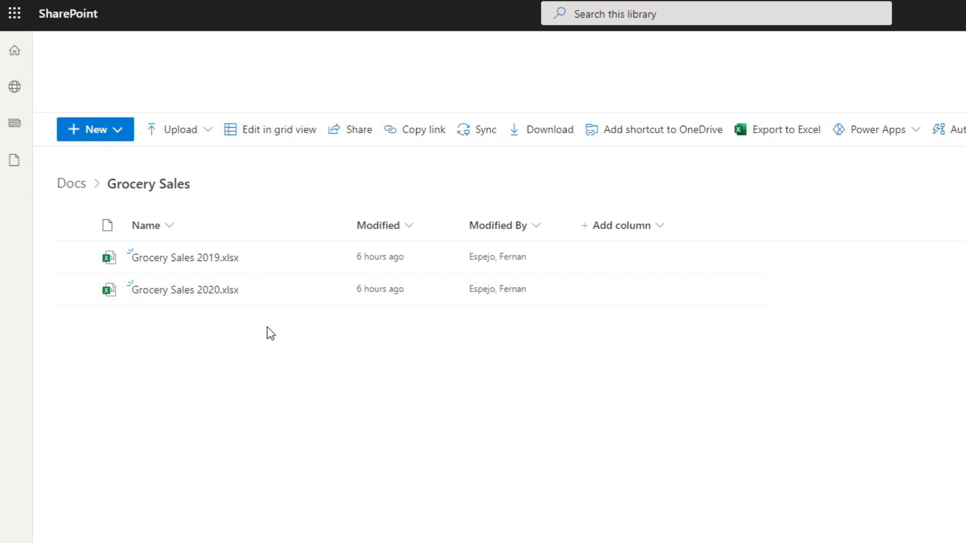
{"action": "mouse_move", "coordinate": [335, 5]}
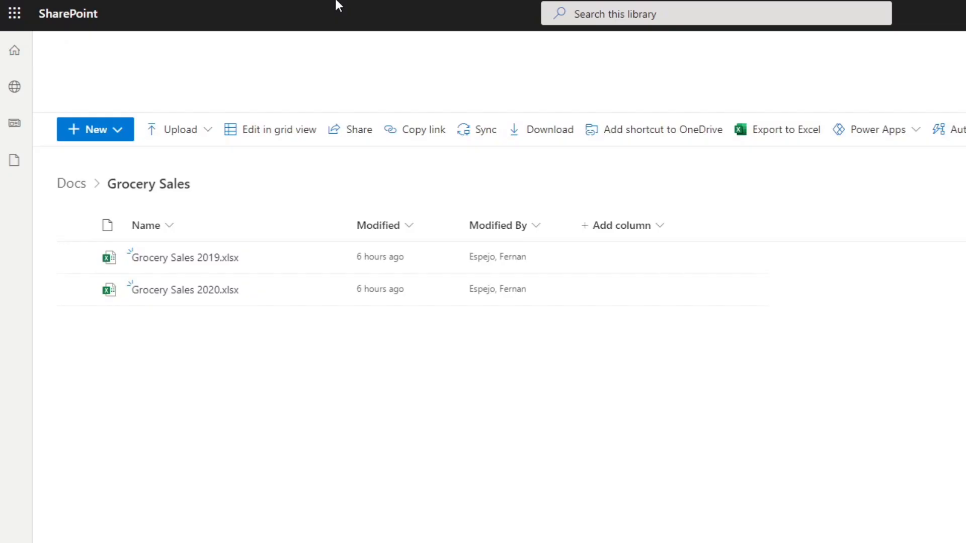
{"action": "mouse_move", "coordinate": [379, 38]}
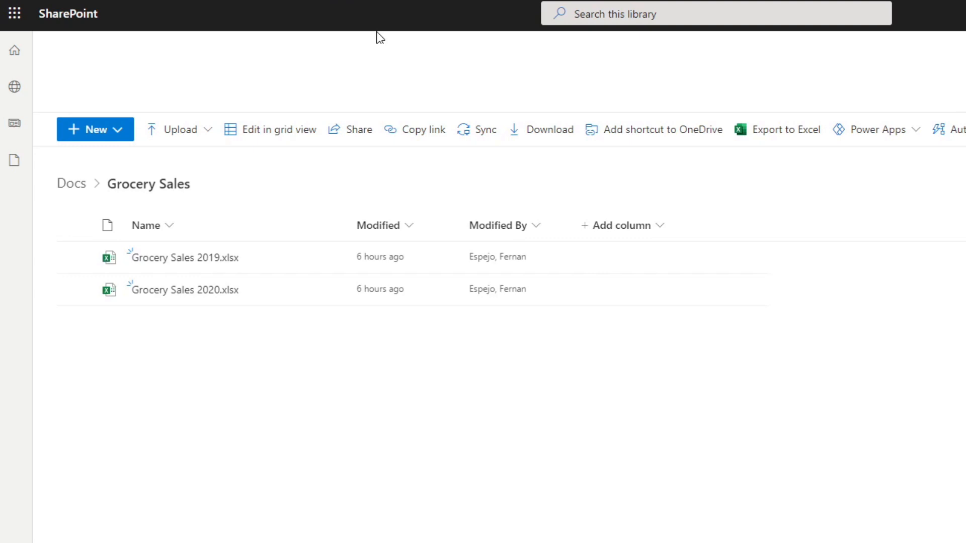
{"action": "mouse_move", "coordinate": [398, 40]}
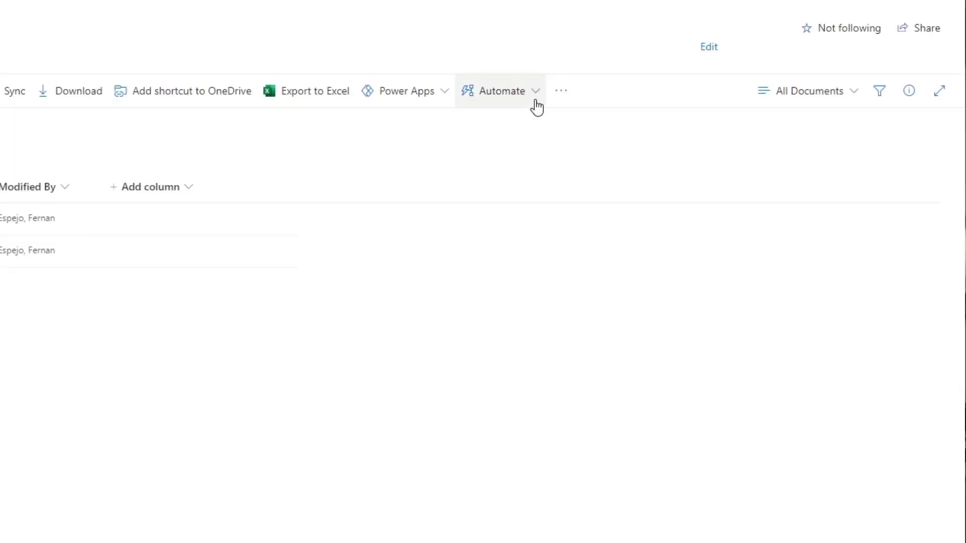
From the library's Automate menu, pick the 'Save my email attachments to a SharePoint document library' template.
{"action": "left_click", "coordinate": [502, 91]}
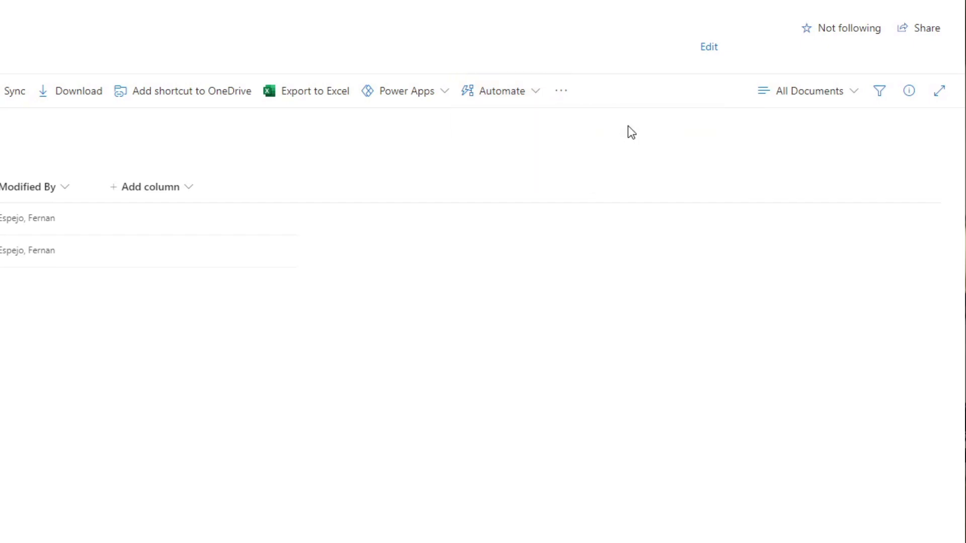
{"action": "left_click", "coordinate": [502, 90]}
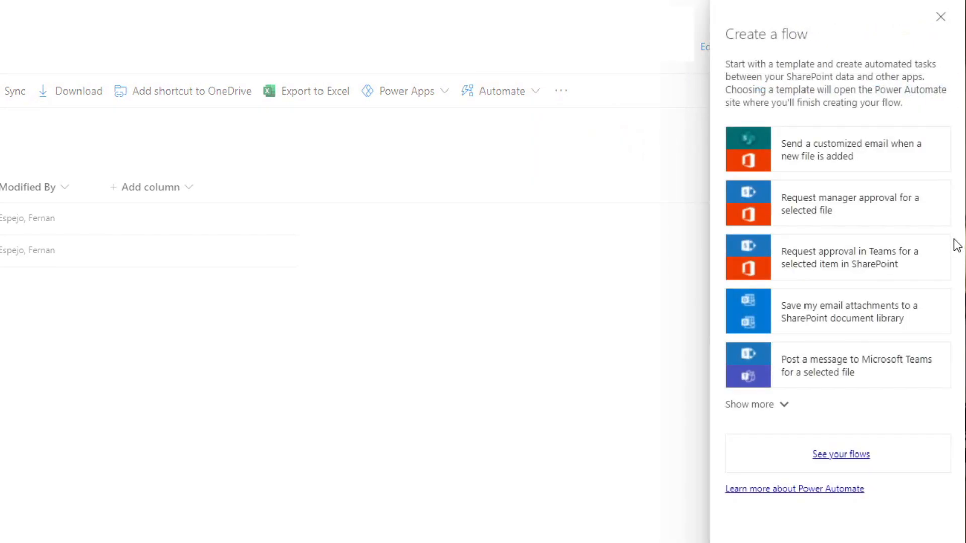
{"action": "mouse_move", "coordinate": [877, 240]}
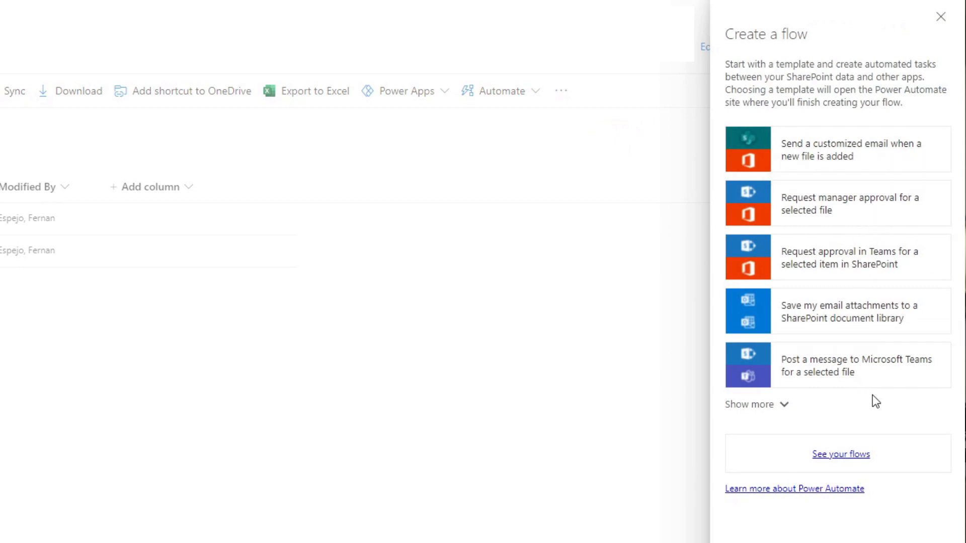
{"action": "mouse_move", "coordinate": [802, 321]}
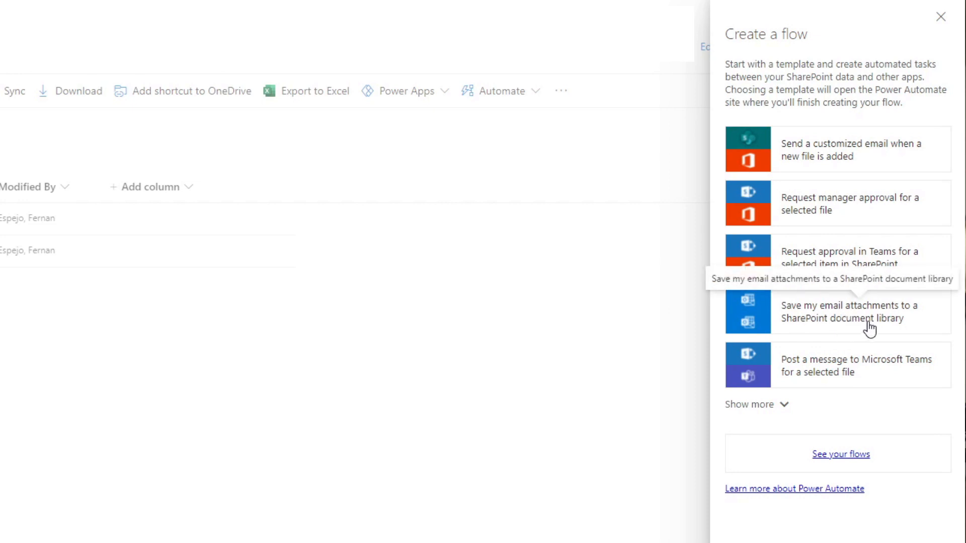
{"action": "left_click", "coordinate": [852, 312]}
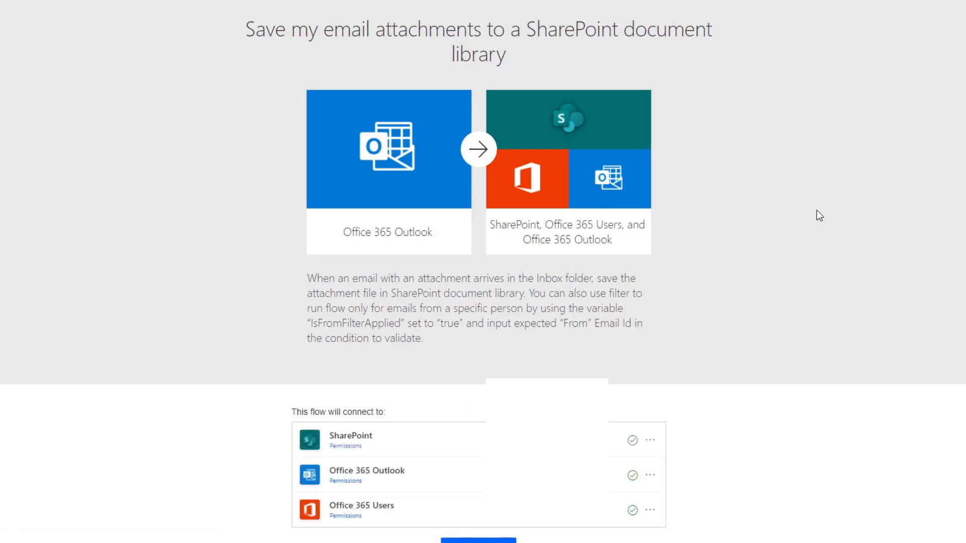
Create the attachment-saving flow from the template and open it in the flow designer.
{"action": "scroll", "scroll_direction": "down", "scroll_amount": 3}
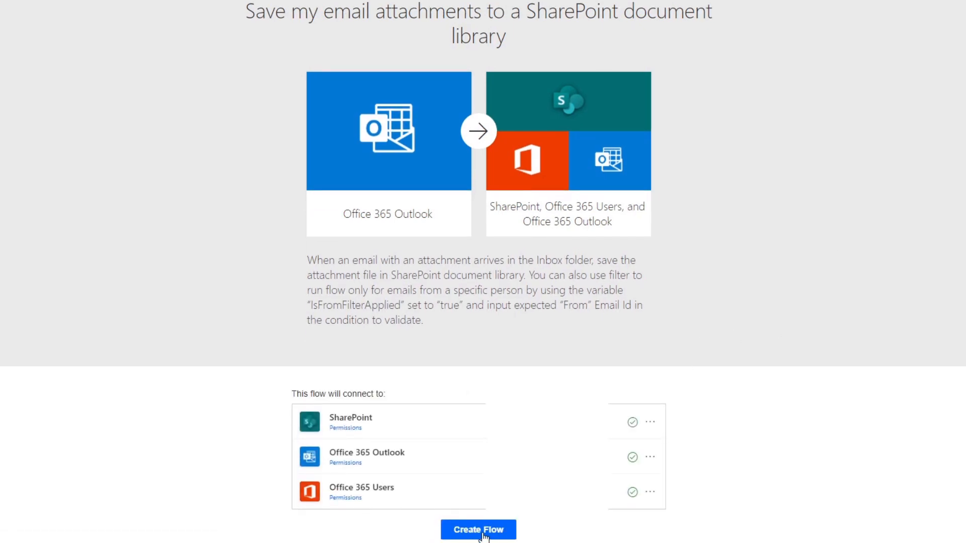
{"action": "left_click", "coordinate": [479, 529]}
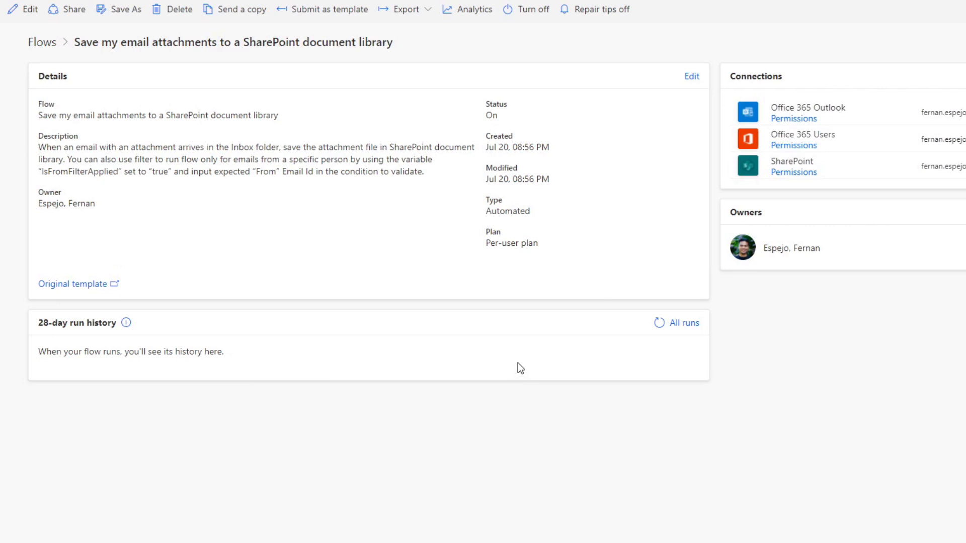
{"action": "mouse_move", "coordinate": [26, 9]}
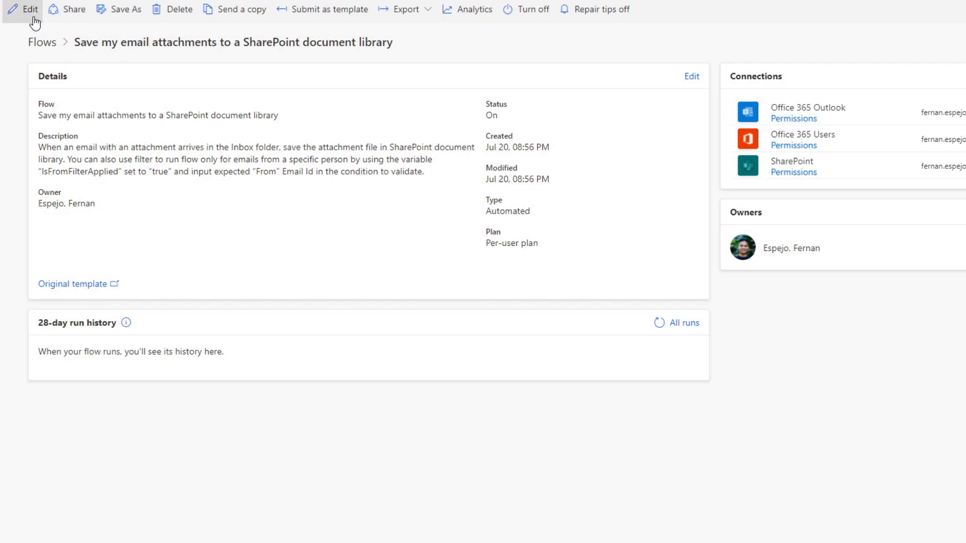
{"action": "left_click", "coordinate": [28, 9]}
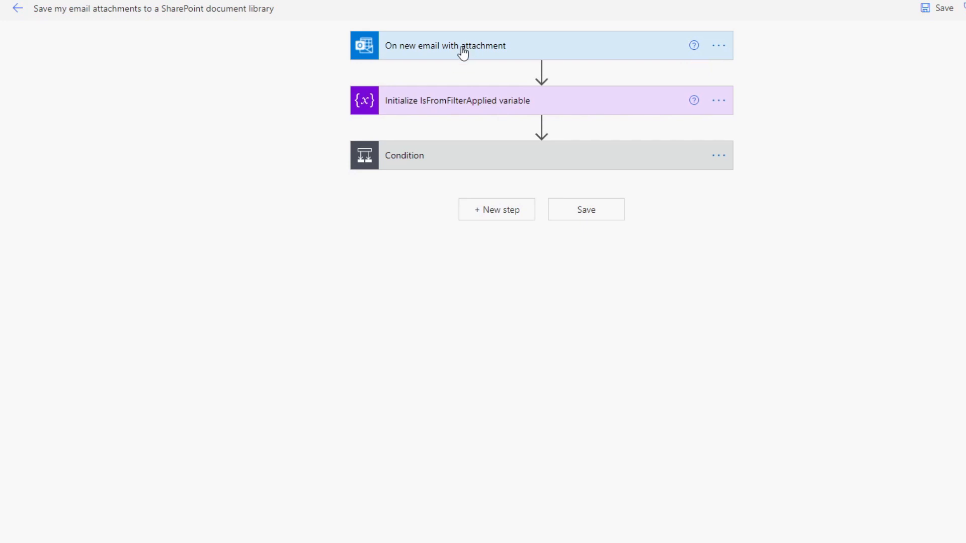
Set the new-email-with-attachment trigger's Folder to Inbox.
{"action": "left_click", "coordinate": [445, 45]}
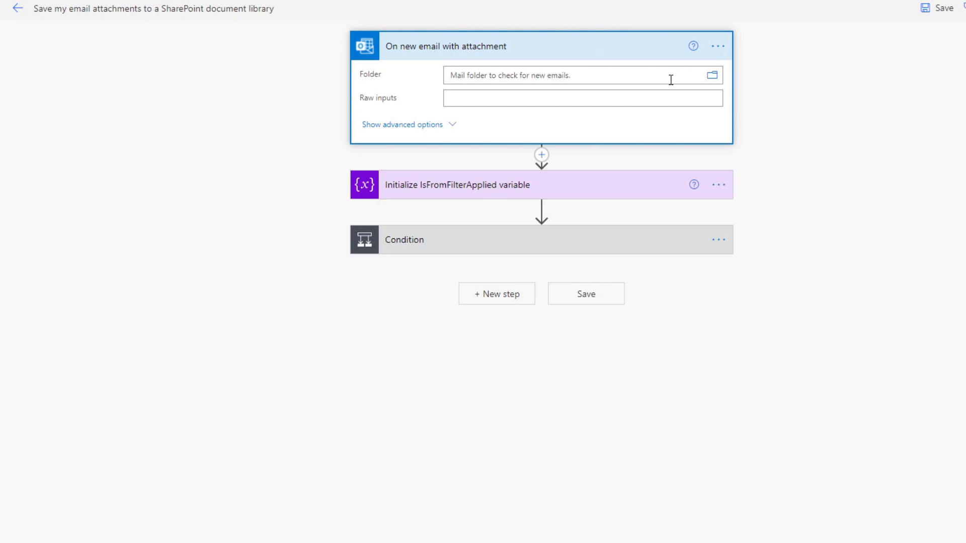
{"action": "left_click", "coordinate": [711, 75]}
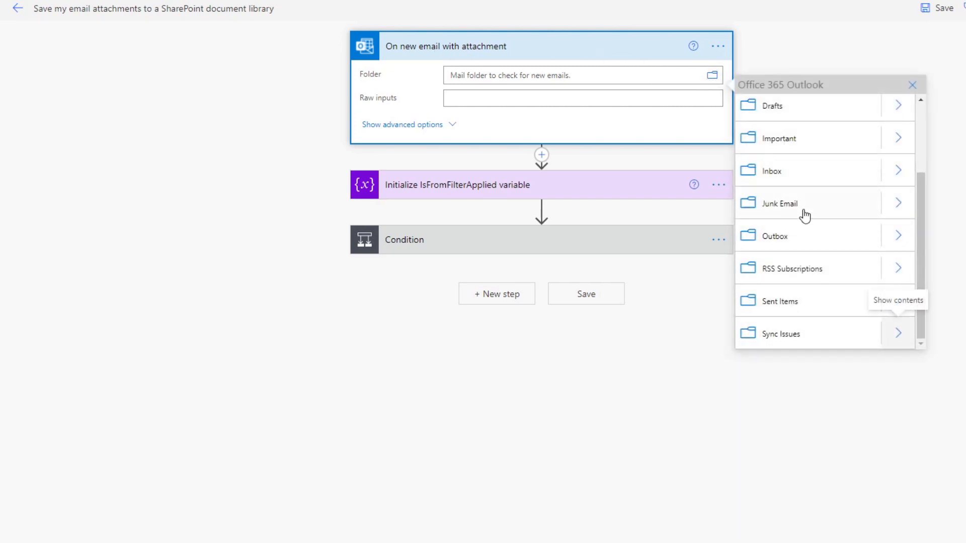
{"action": "left_click", "coordinate": [909, 84]}
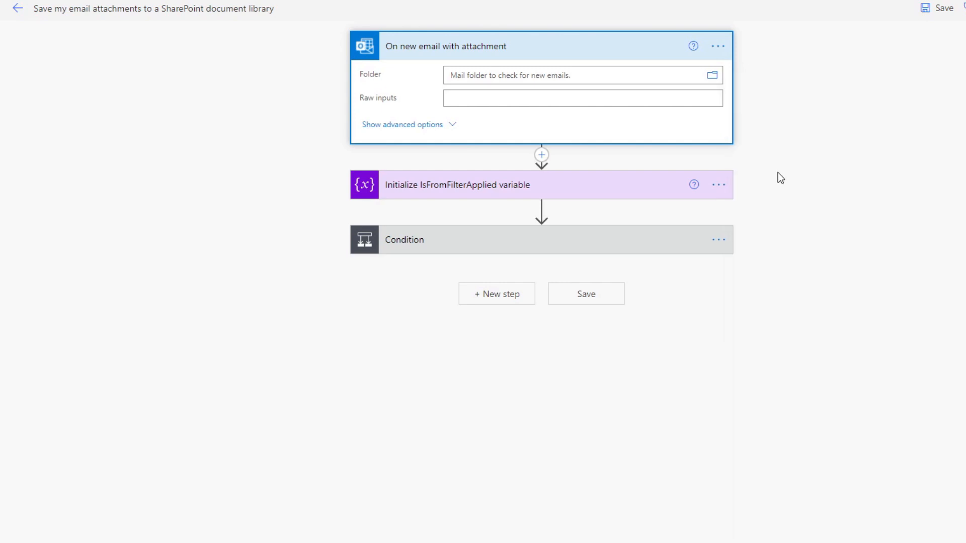
{"action": "type", "text": "Inbox"}
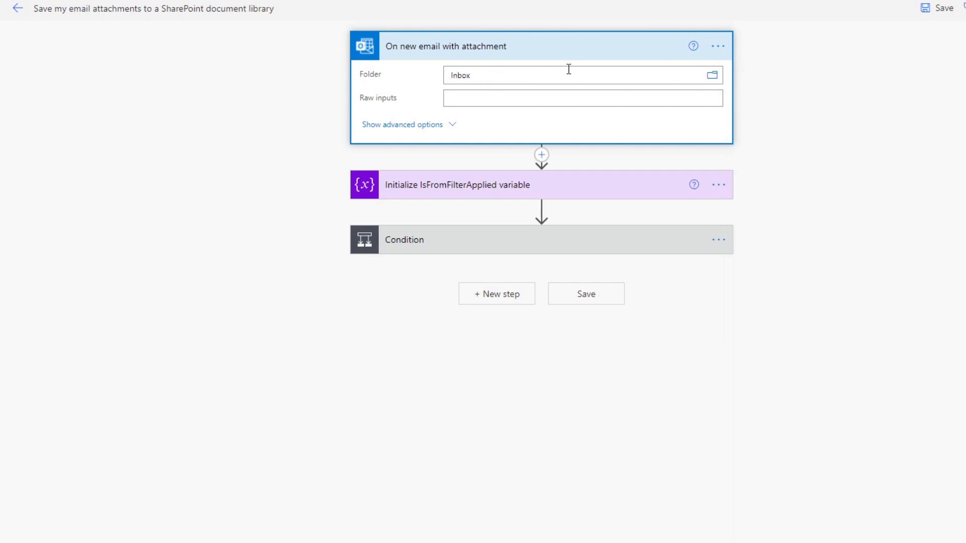
{"action": "left_click", "coordinate": [401, 124]}
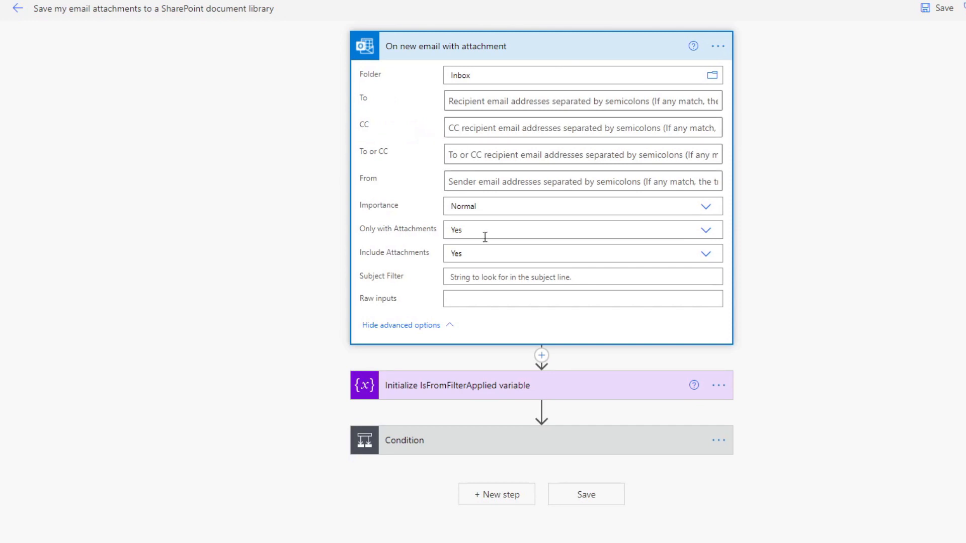
{"action": "mouse_move", "coordinate": [893, 148]}
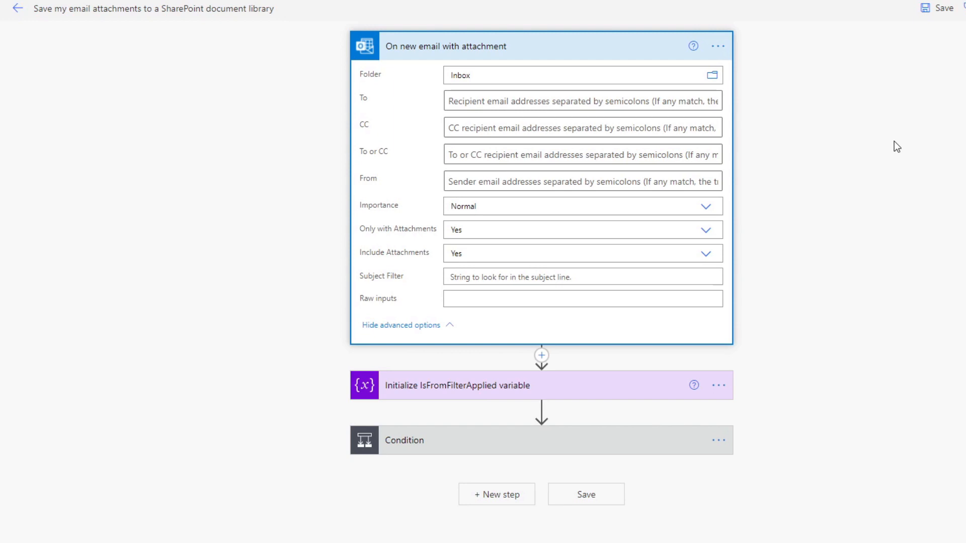
{"action": "mouse_move", "coordinate": [688, 178]}
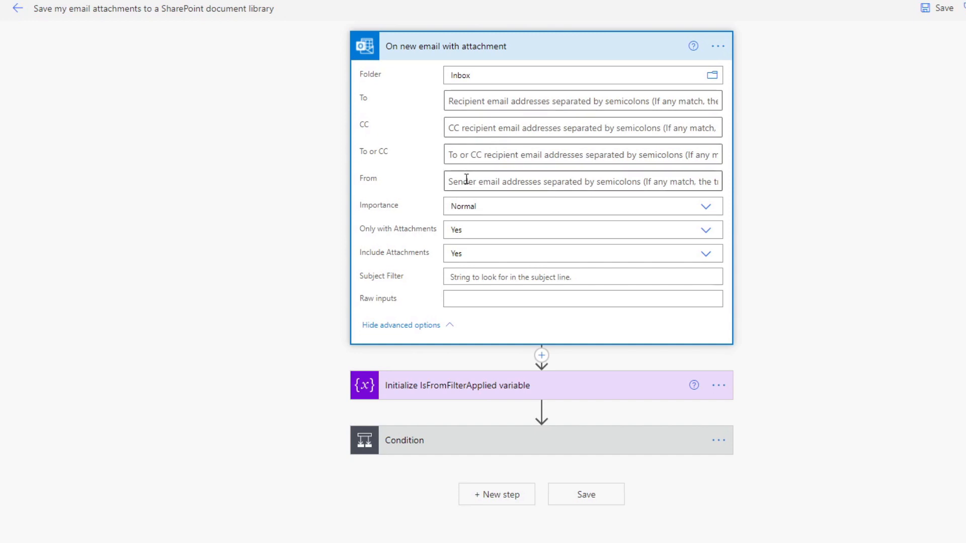
{"action": "left_click", "coordinate": [582, 181]}
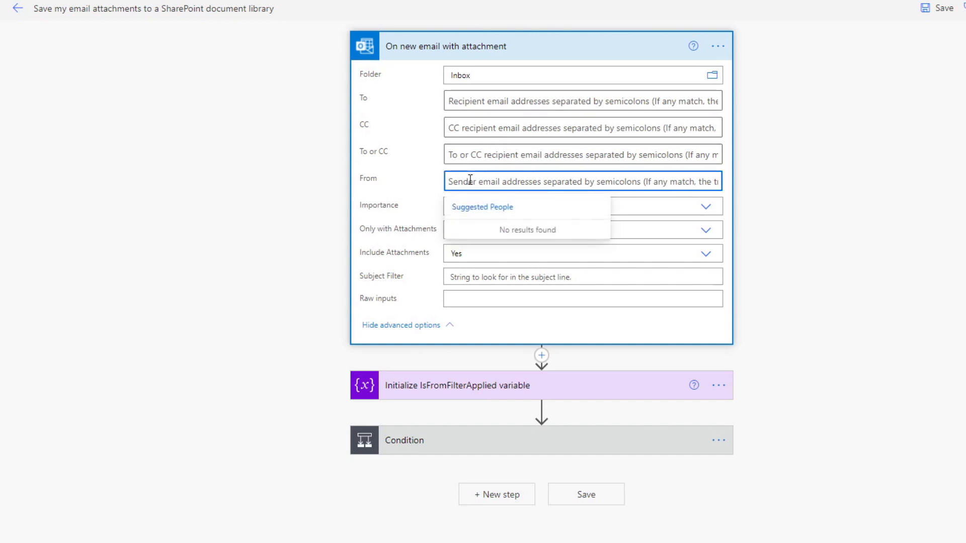
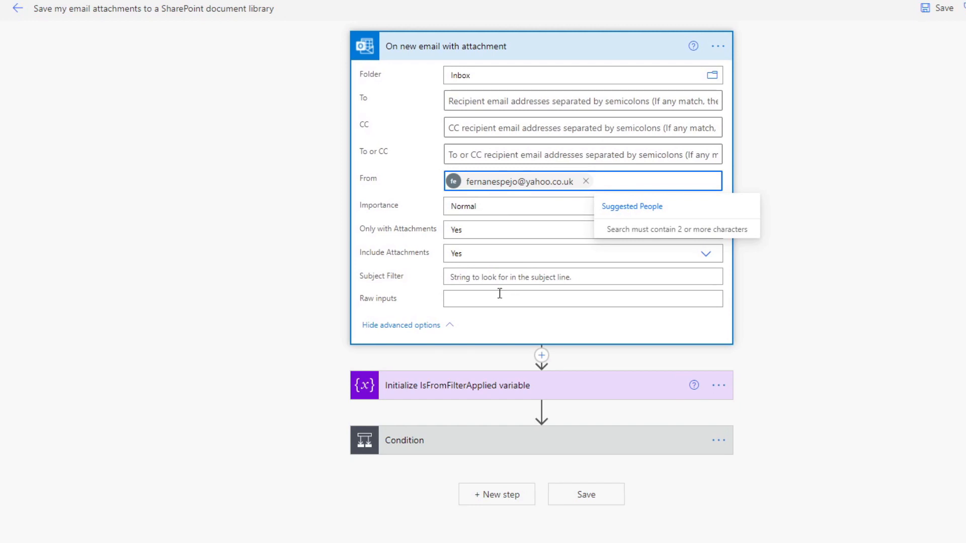
{"action": "type", "text": "Grocer"}
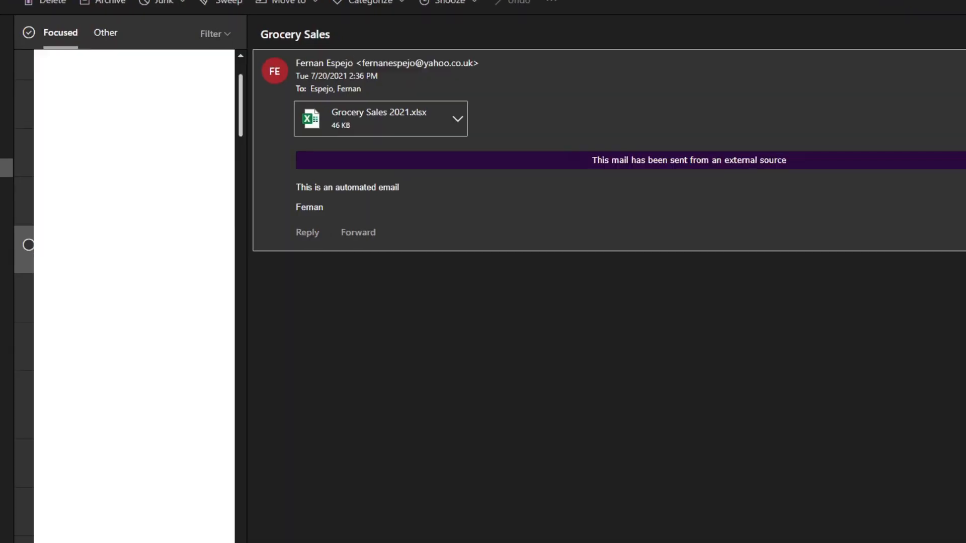
{"action": "mouse_move", "coordinate": [436, 64]}
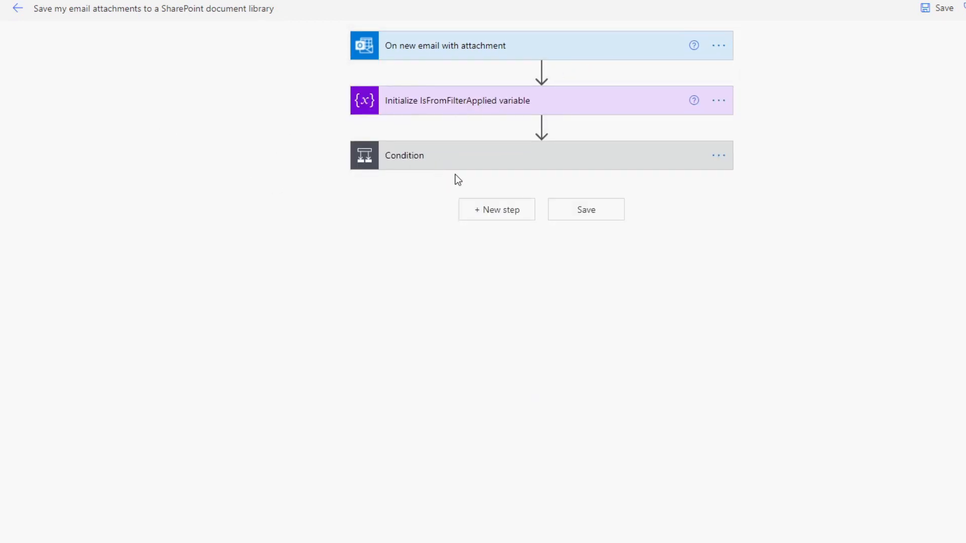
Confirm Create file inside Apply to each saves attachments to /Docs/Grocery Sales.
{"action": "left_click", "coordinate": [424, 155]}
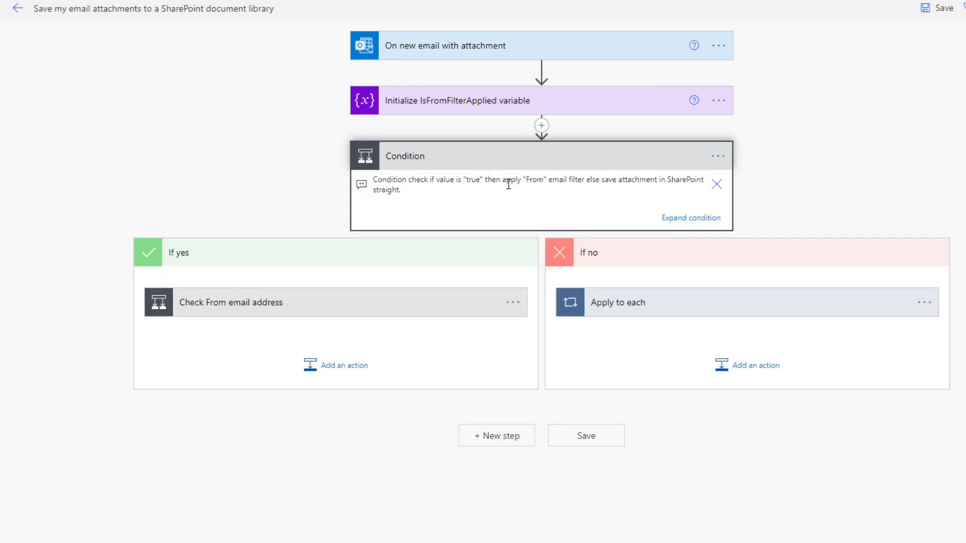
{"action": "mouse_move", "coordinate": [304, 312]}
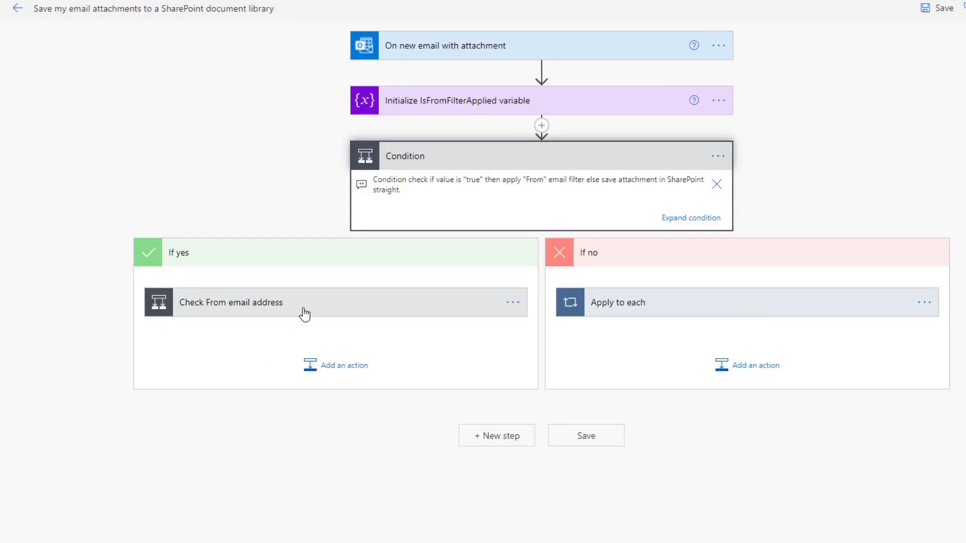
{"action": "mouse_move", "coordinate": [307, 307]}
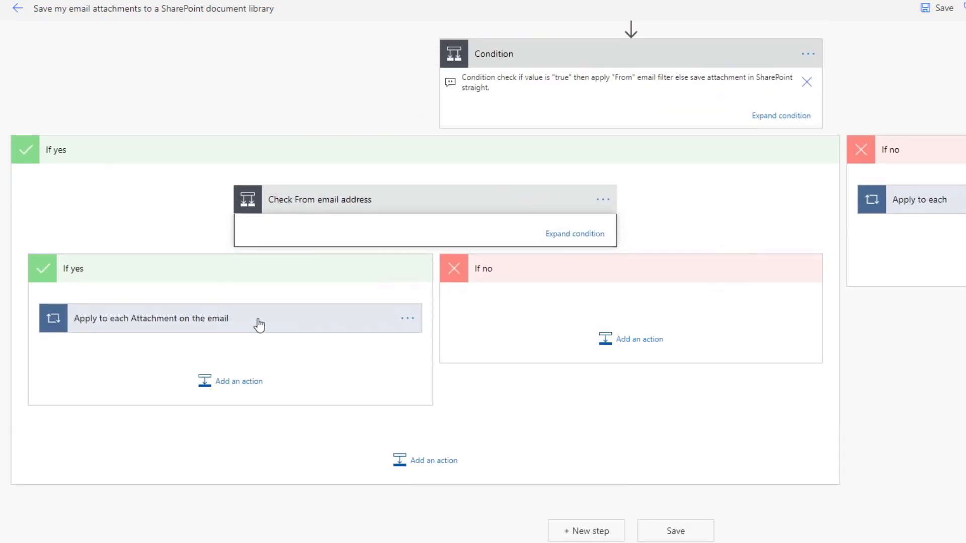
{"action": "left_click", "coordinate": [151, 318]}
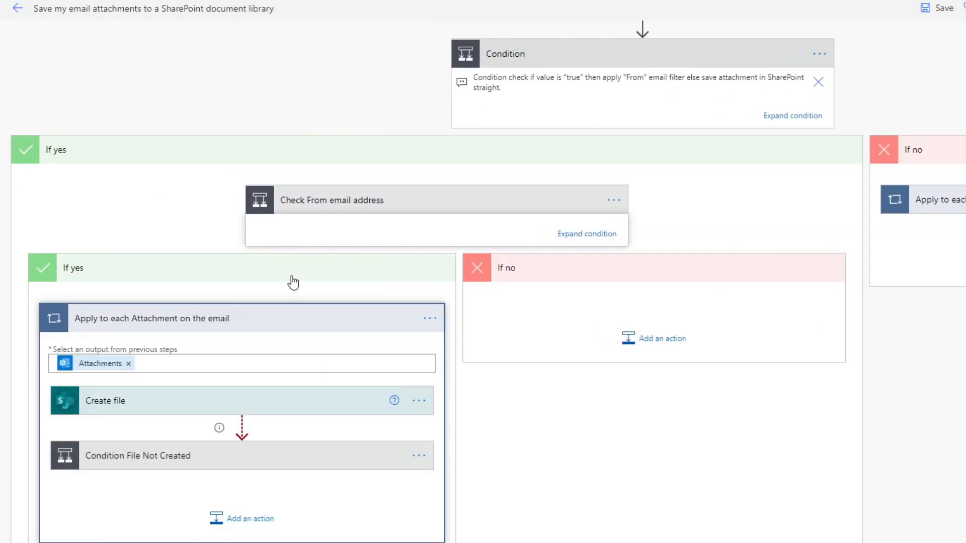
{"action": "scroll", "scroll_direction": "down", "scroll_amount": 3}
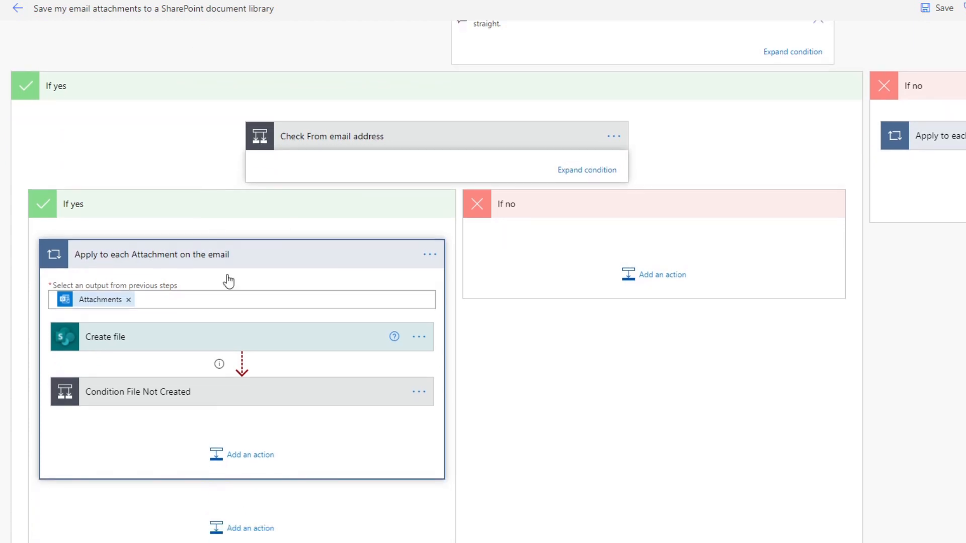
{"action": "scroll", "scroll_direction": "down", "scroll_amount": 3}
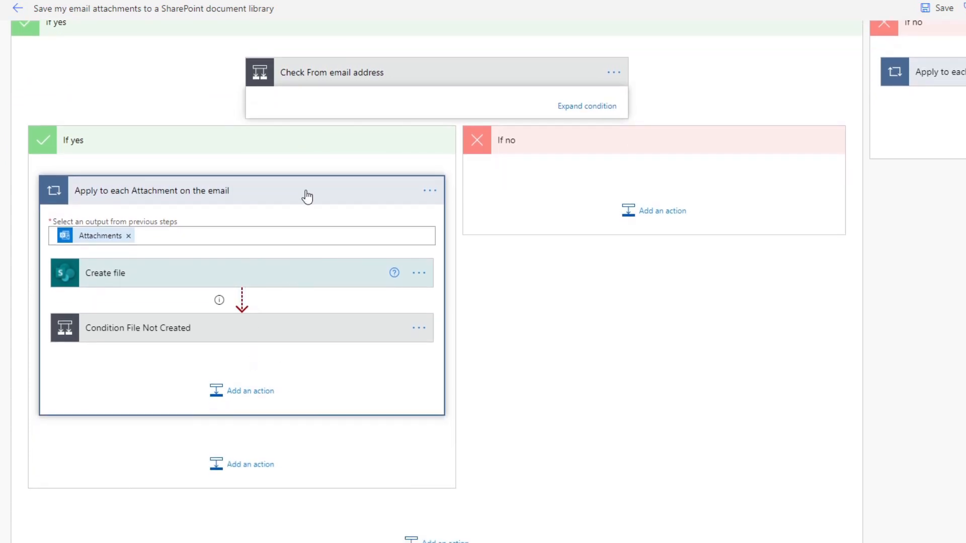
{"action": "mouse_move", "coordinate": [291, 277]}
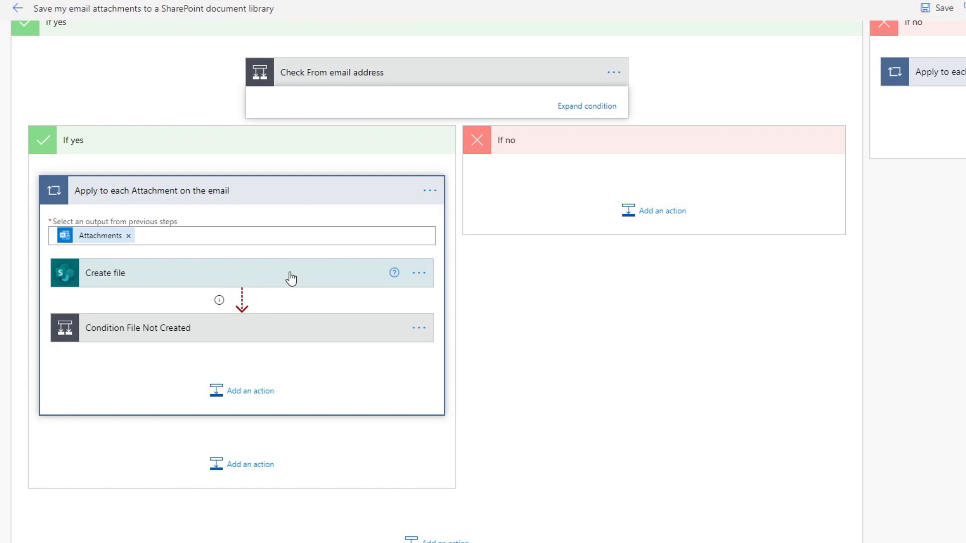
{"action": "left_click", "coordinate": [105, 273]}
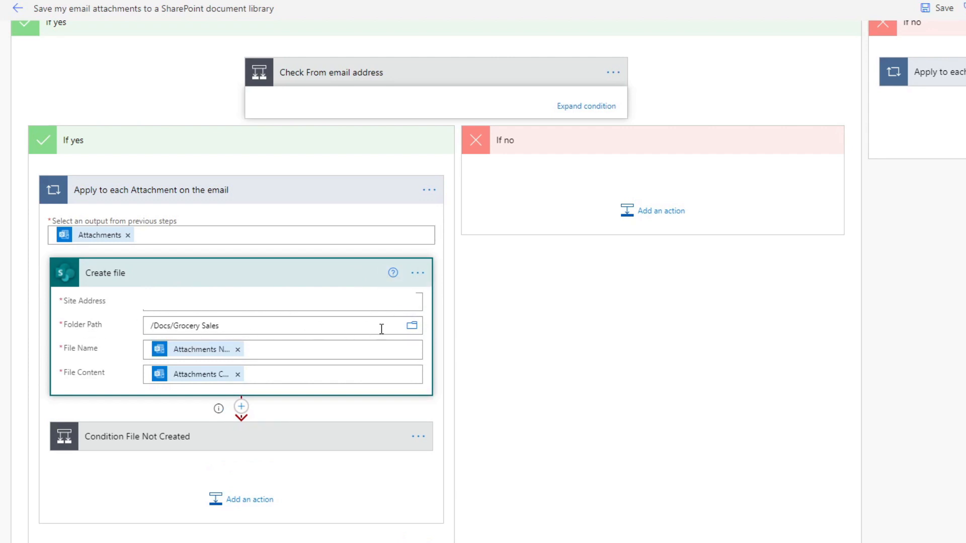
{"action": "mouse_move", "coordinate": [382, 326]}
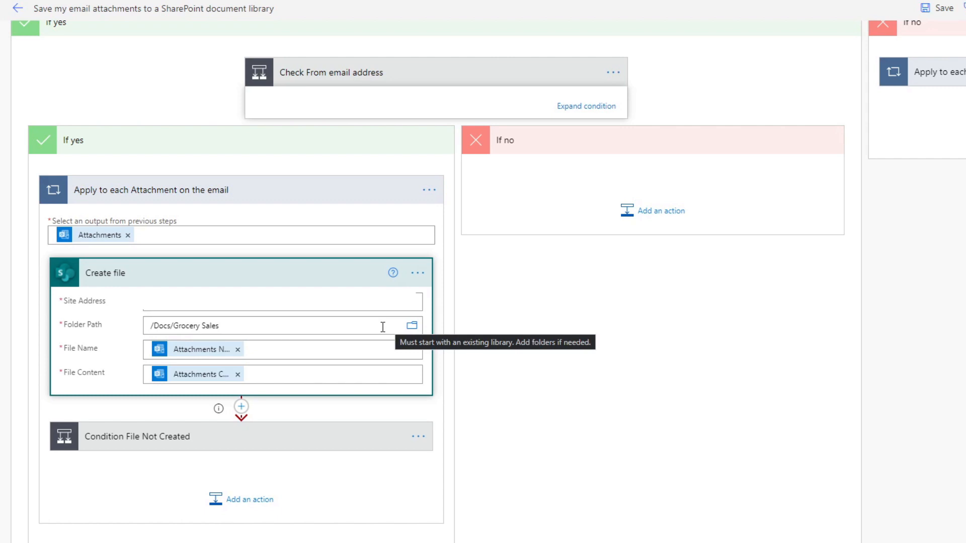
{"action": "left_click", "coordinate": [207, 326]}
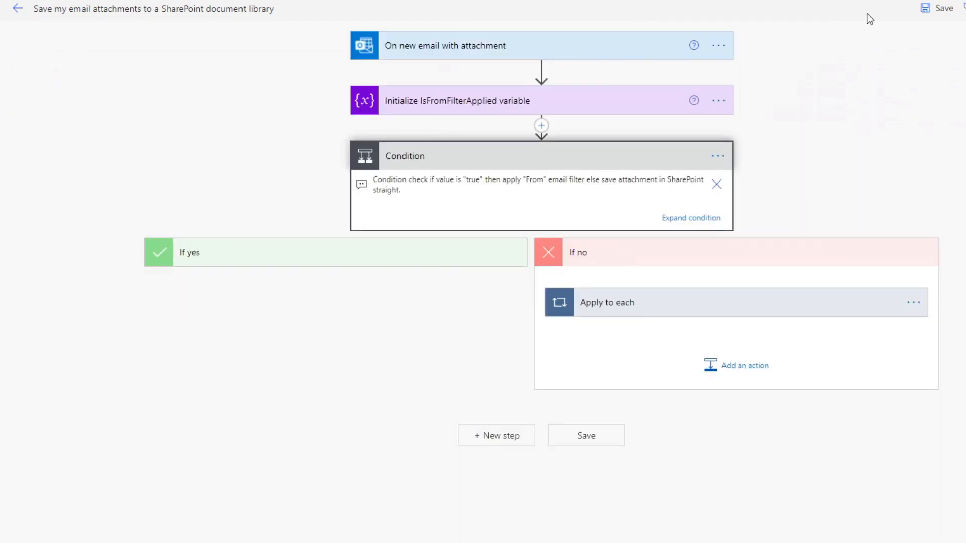
{"action": "mouse_move", "coordinate": [942, 12]}
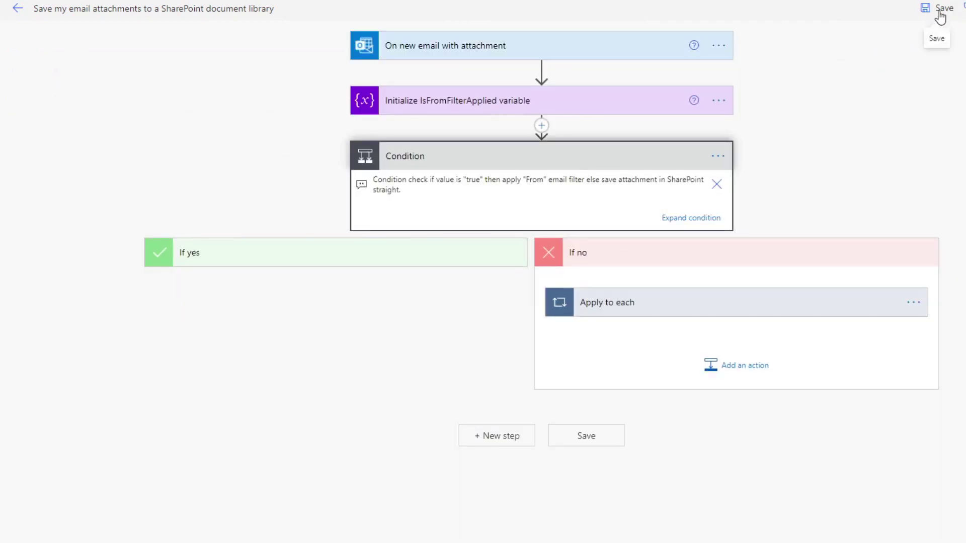
Save the flow until the 'Your flow is ready to go' banner appears.
{"action": "left_click", "coordinate": [942, 7]}
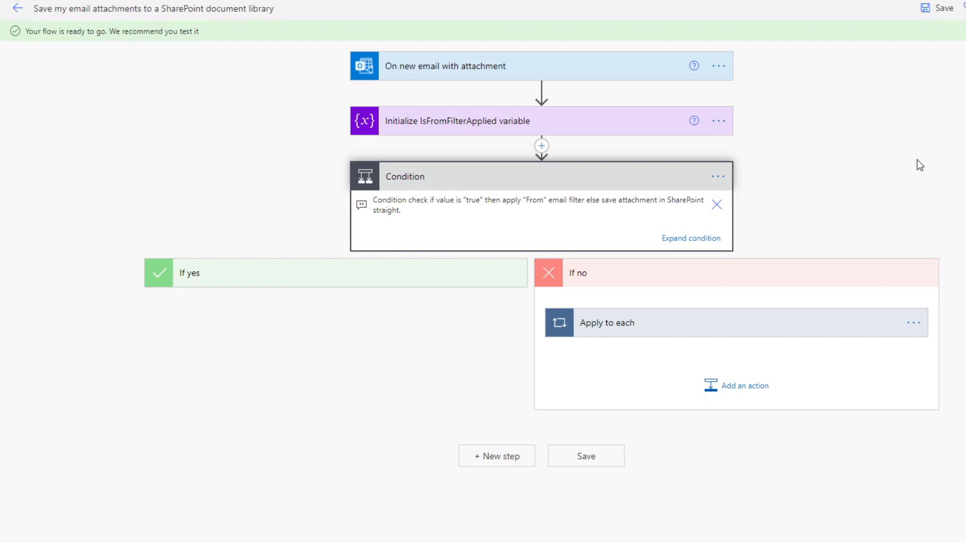
{"action": "mouse_move", "coordinate": [318, 307]}
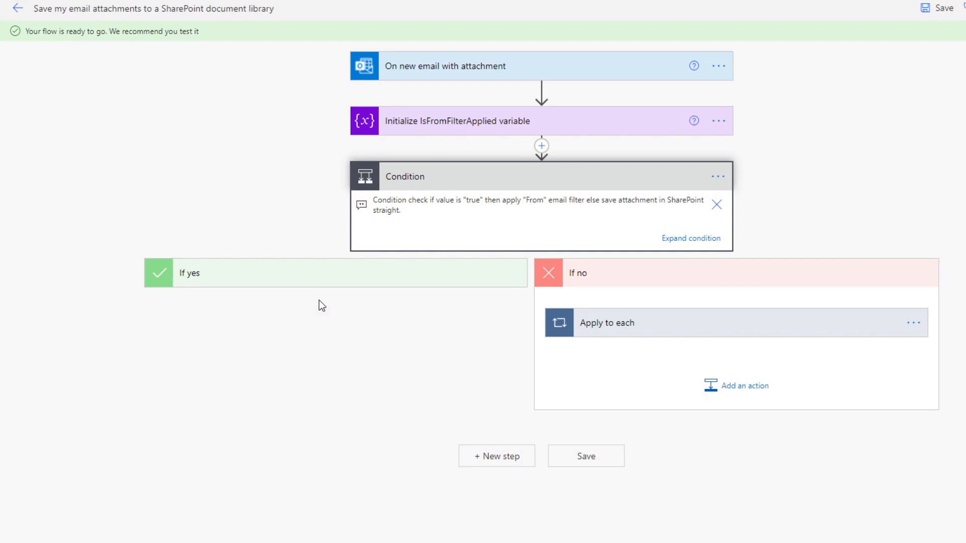
{"action": "mouse_move", "coordinate": [331, 269]}
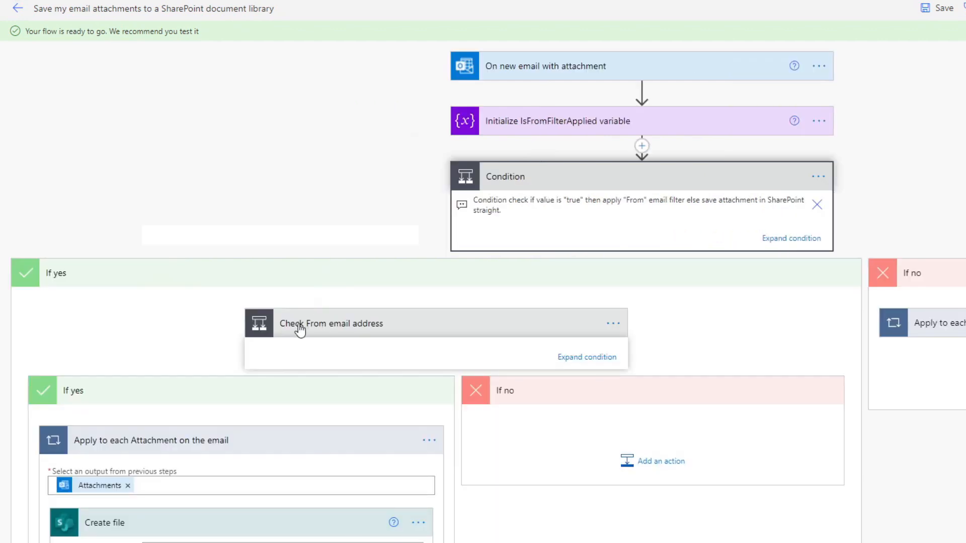
{"action": "scroll", "scroll_direction": "down", "scroll_amount": 3}
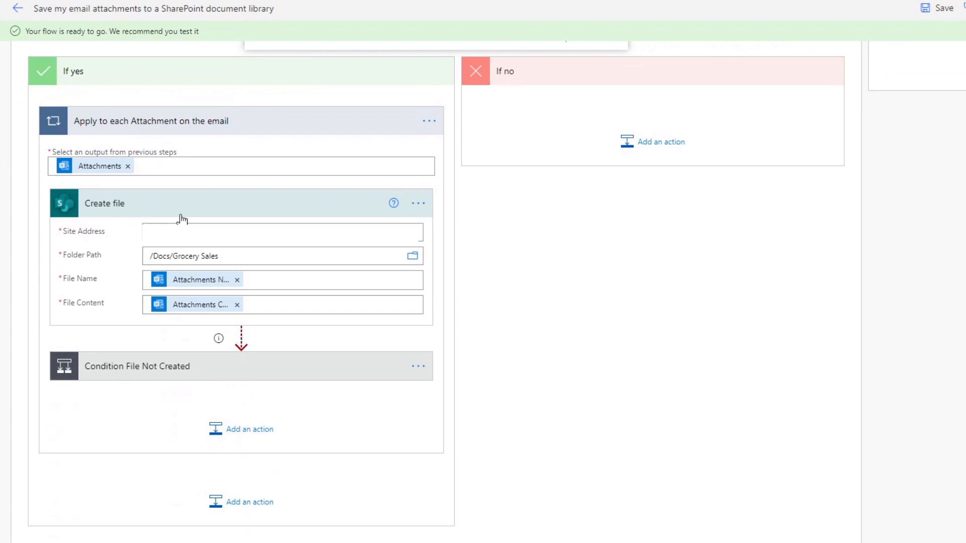
{"action": "scroll", "scroll_direction": "down", "scroll_amount": 3}
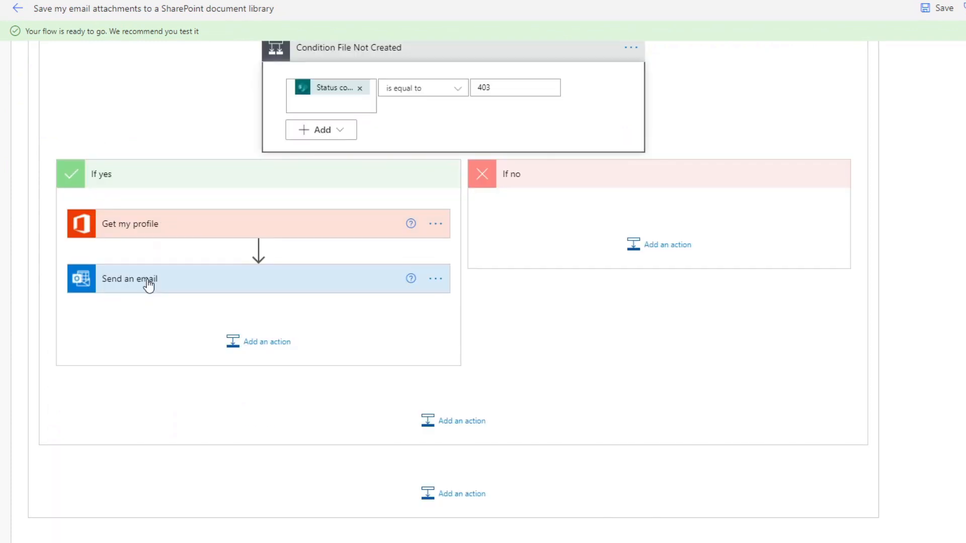
{"action": "mouse_move", "coordinate": [157, 280]}
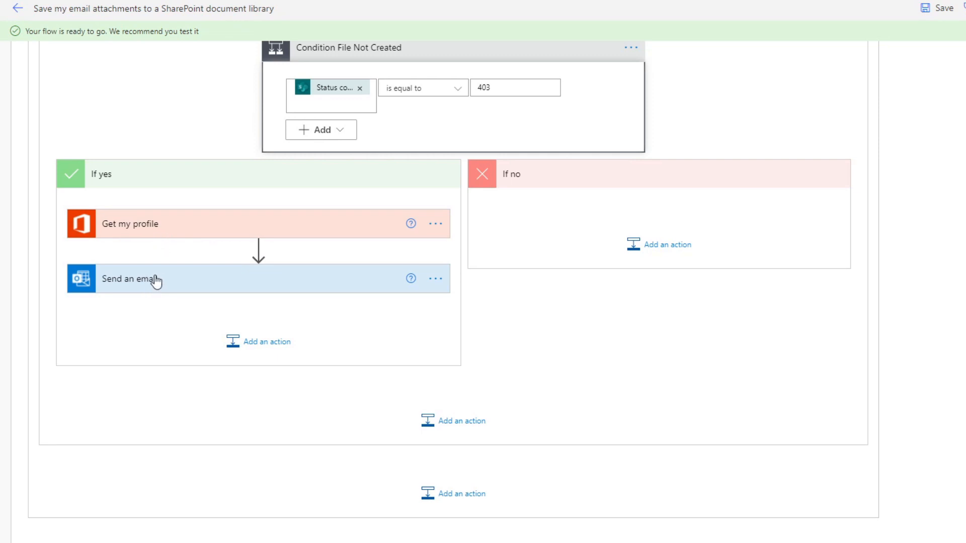
{"action": "left_click", "coordinate": [131, 279]}
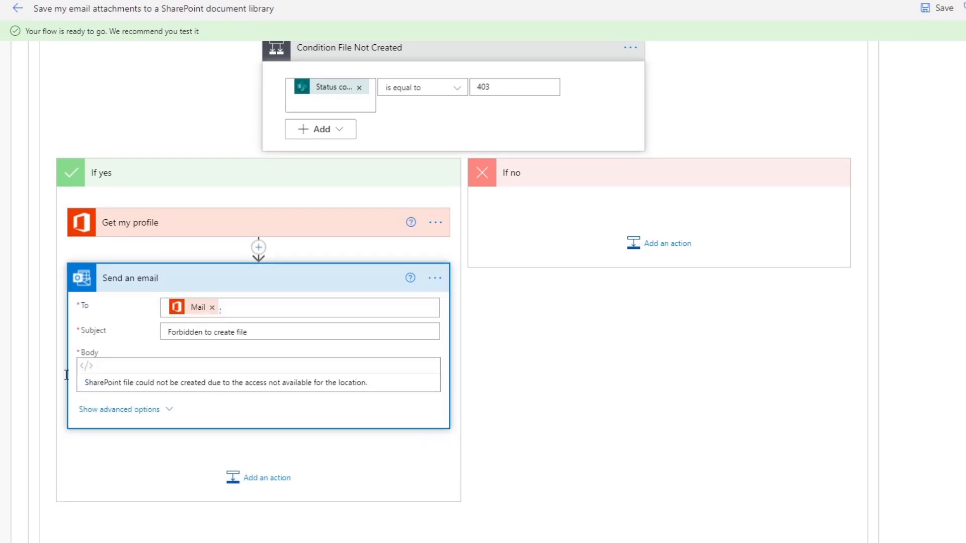
{"action": "mouse_move", "coordinate": [148, 313]}
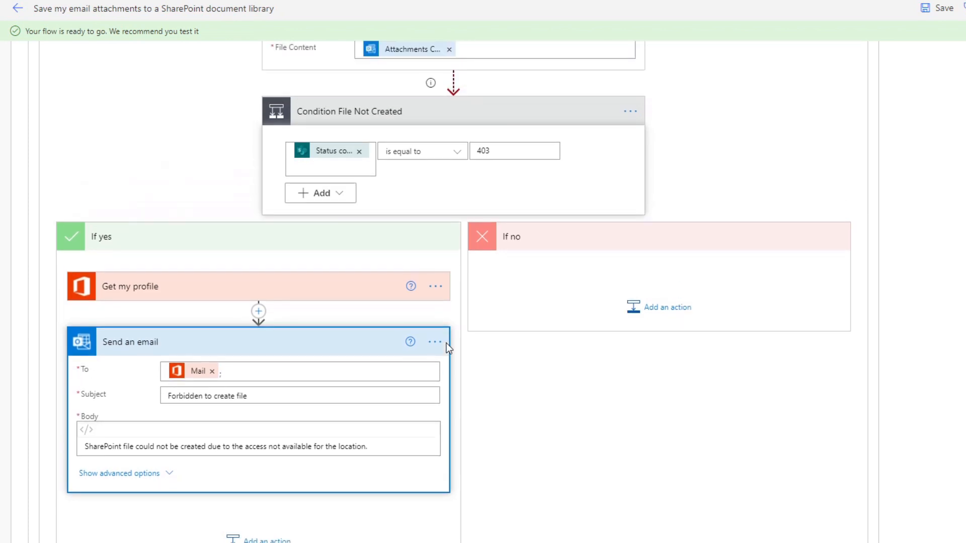
{"action": "mouse_move", "coordinate": [689, 228]}
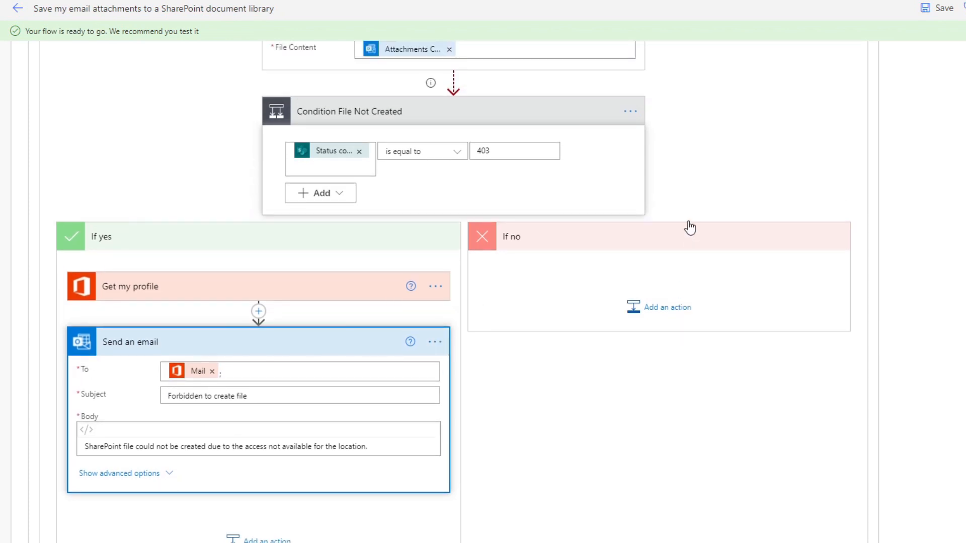
{"action": "mouse_move", "coordinate": [690, 218]}
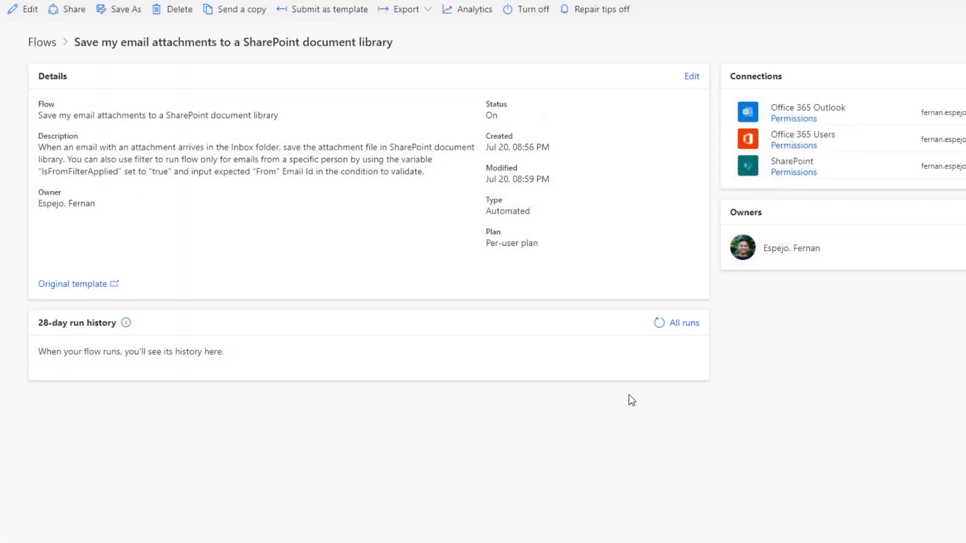
{"action": "mouse_move", "coordinate": [309, 251]}
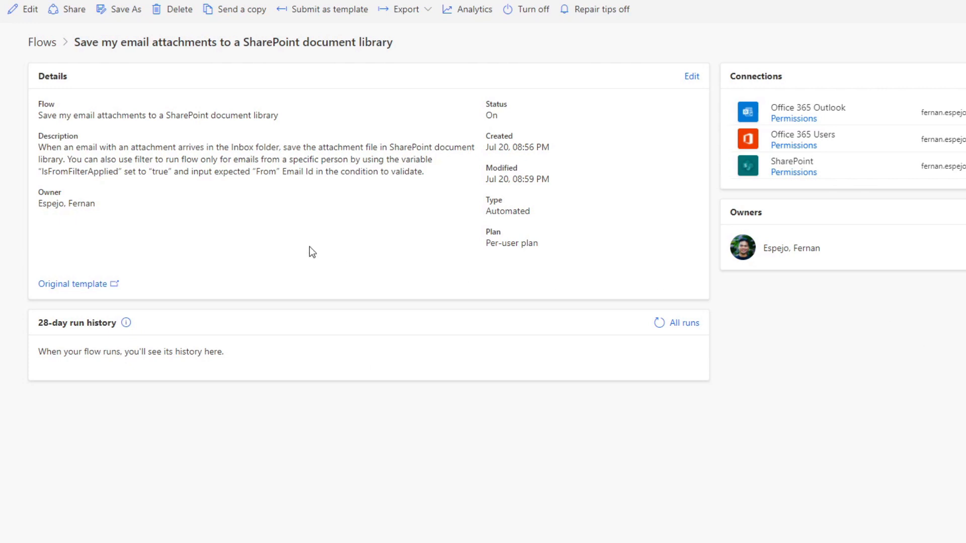
{"action": "mouse_move", "coordinate": [289, 195]}
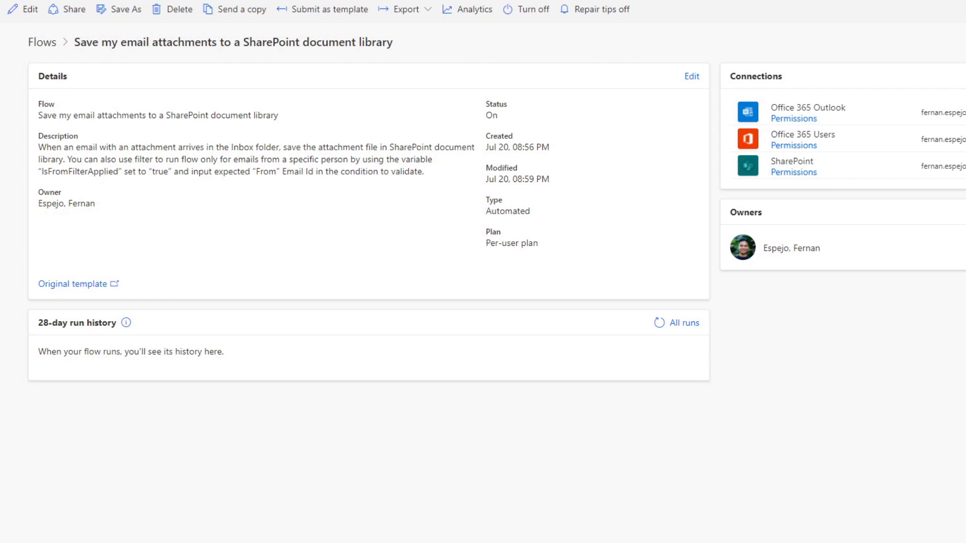
{"action": "mouse_move", "coordinate": [668, 77]}
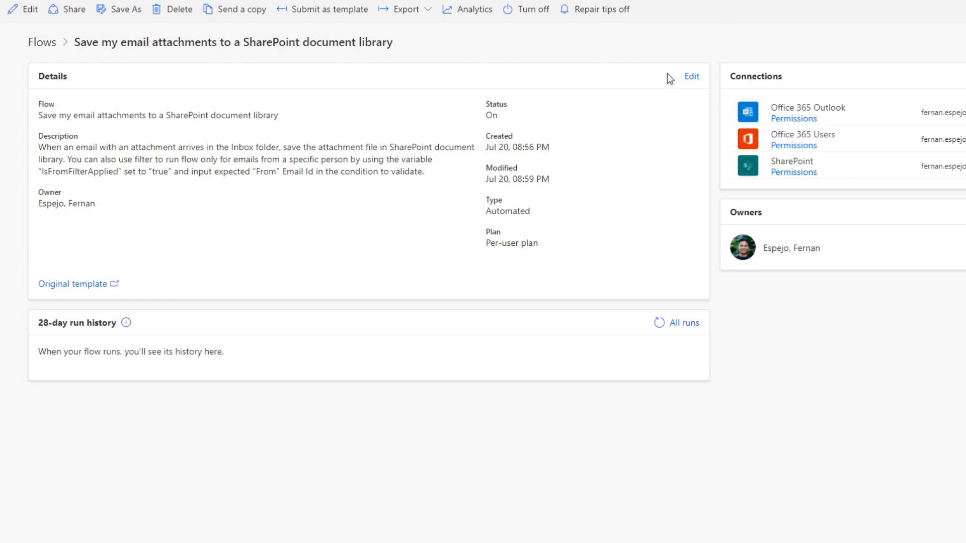
{"action": "mouse_move", "coordinate": [671, 80]}
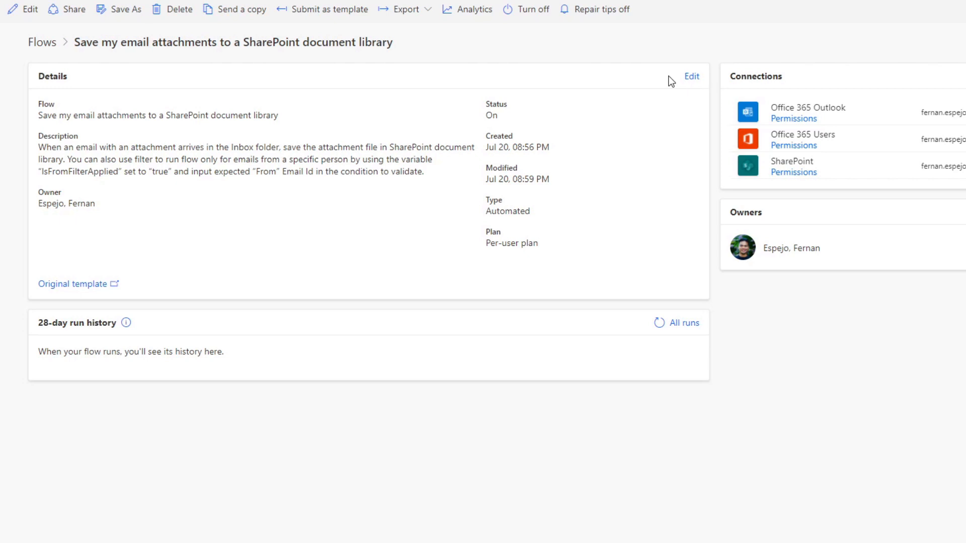
{"action": "mouse_move", "coordinate": [561, 95]}
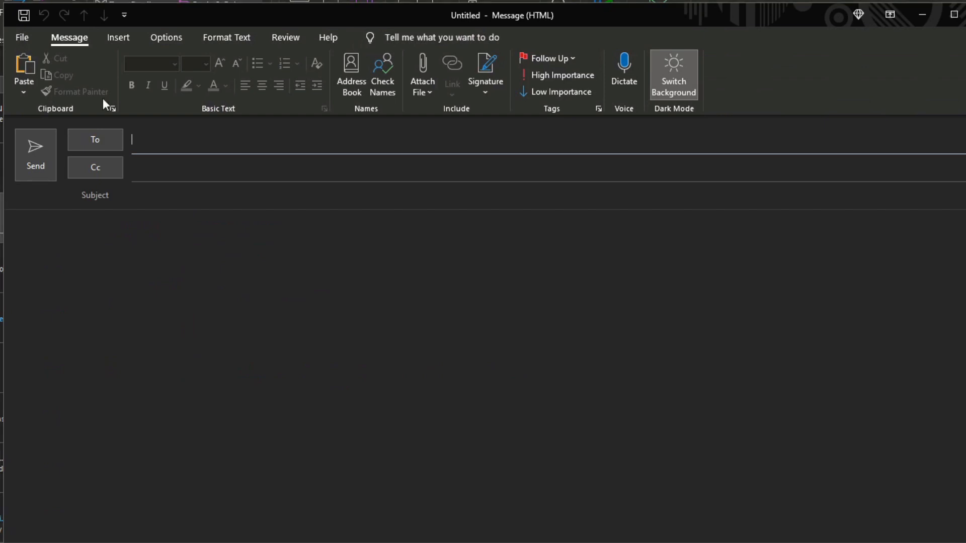
Address the email, give it subject 'Grocery Sales' and body 'This is an automated email'.
{"action": "type", "text": "fe"}
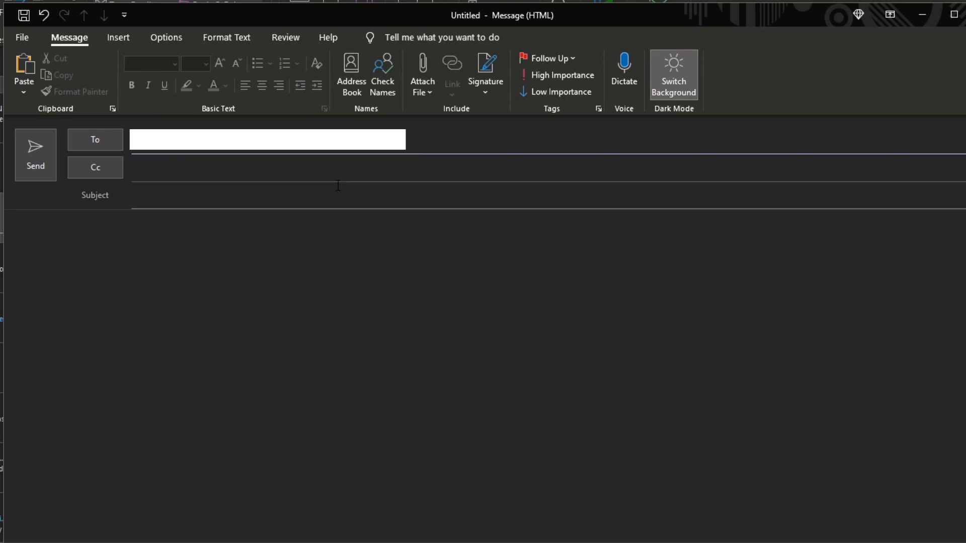
{"action": "type", "text": "Grocery Sales"}
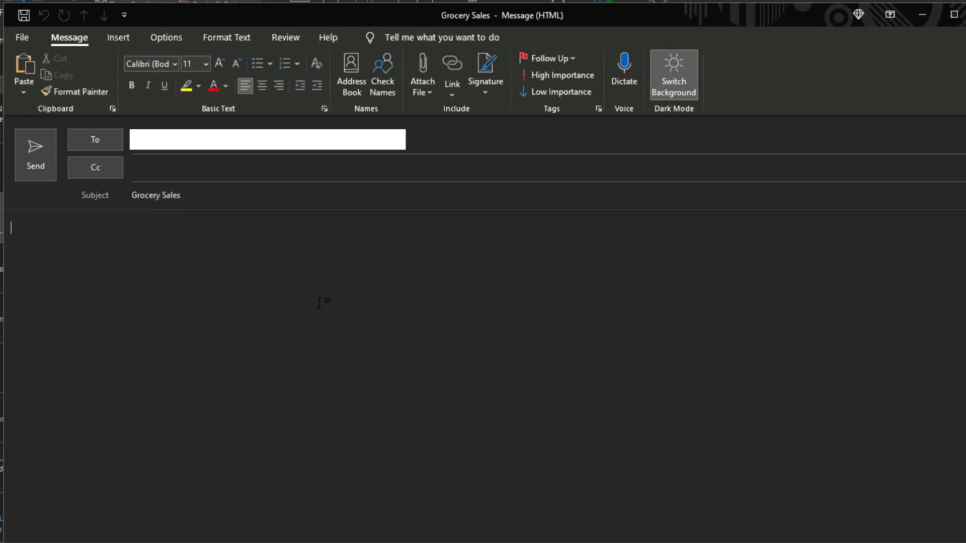
{"action": "type", "text": "This is a"}
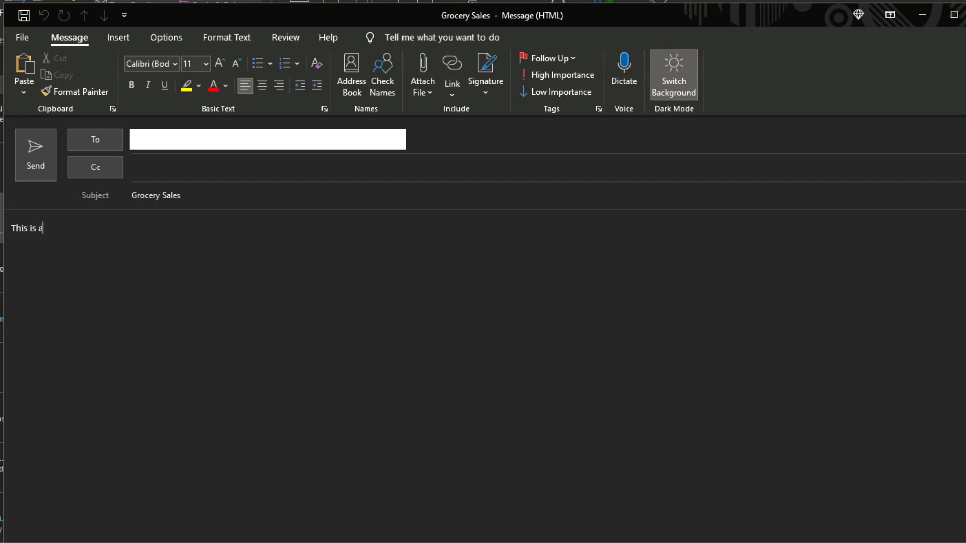
{"action": "type", "text": "n automated emai"}
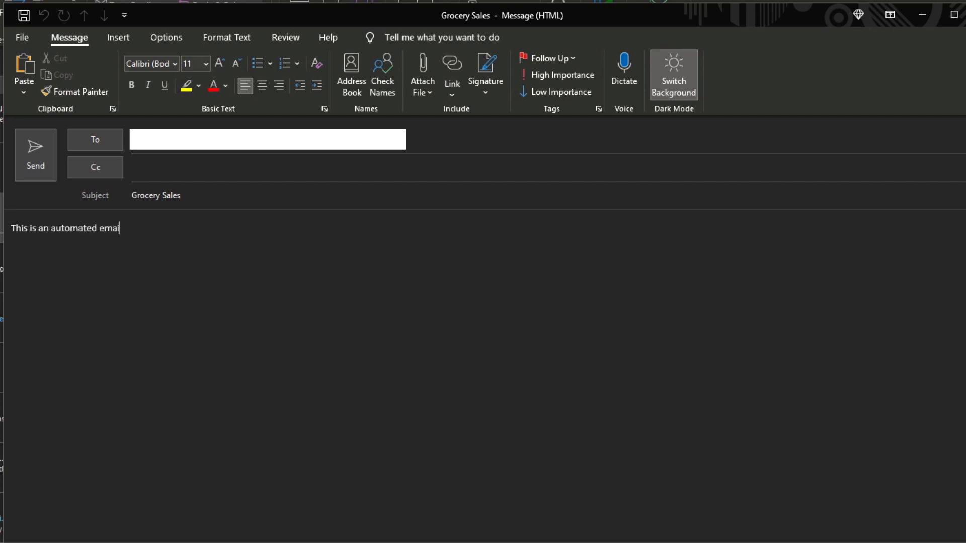
{"action": "type", "text": "l"}
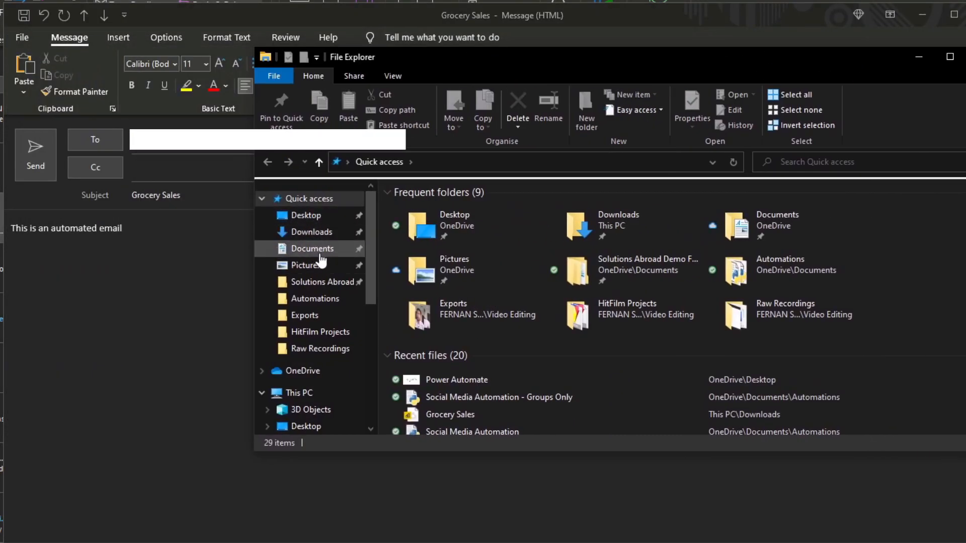
Browse to File Explorer's Downloads folder to find the Grocery Sales file.
{"action": "left_click", "coordinate": [311, 232]}
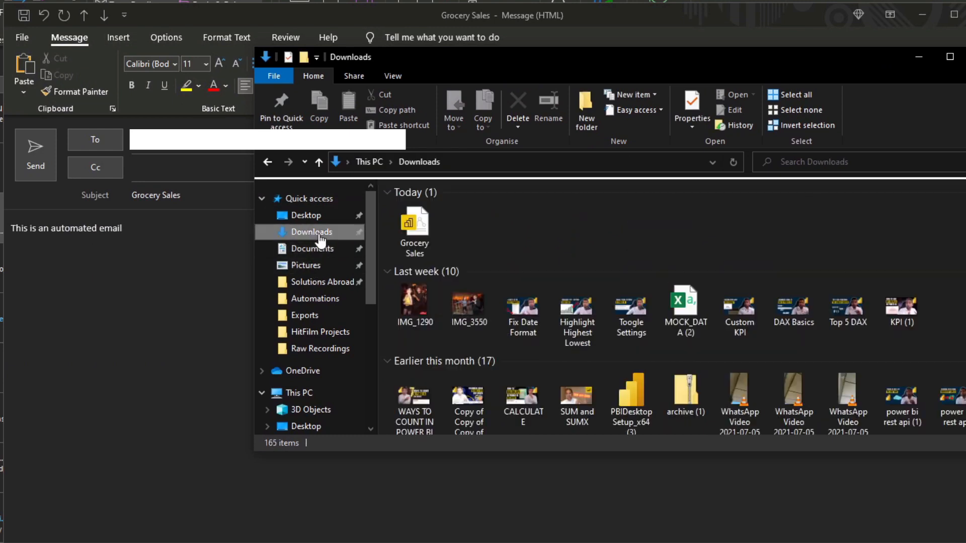
{"action": "left_click", "coordinate": [306, 215]}
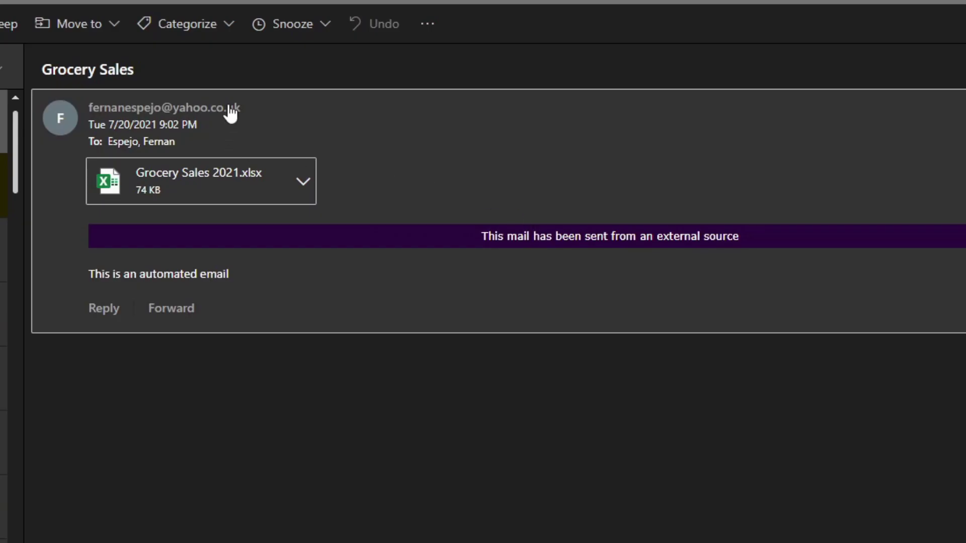
{"action": "mouse_move", "coordinate": [158, 98]}
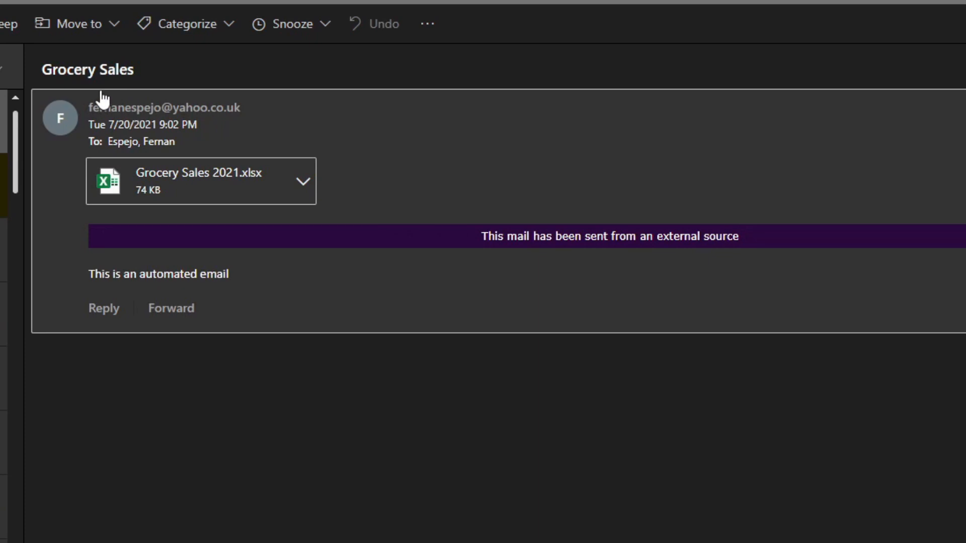
Open the received Grocery Sales email with the Grocery Sales 2021.xlsx attachment.
{"action": "double_click", "coordinate": [85, 69]}
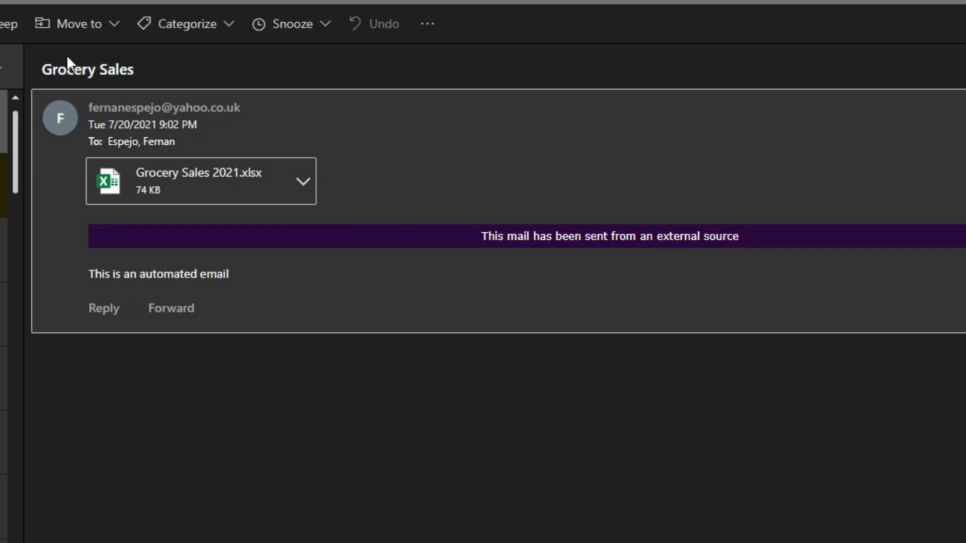
{"action": "mouse_move", "coordinate": [69, 67]}
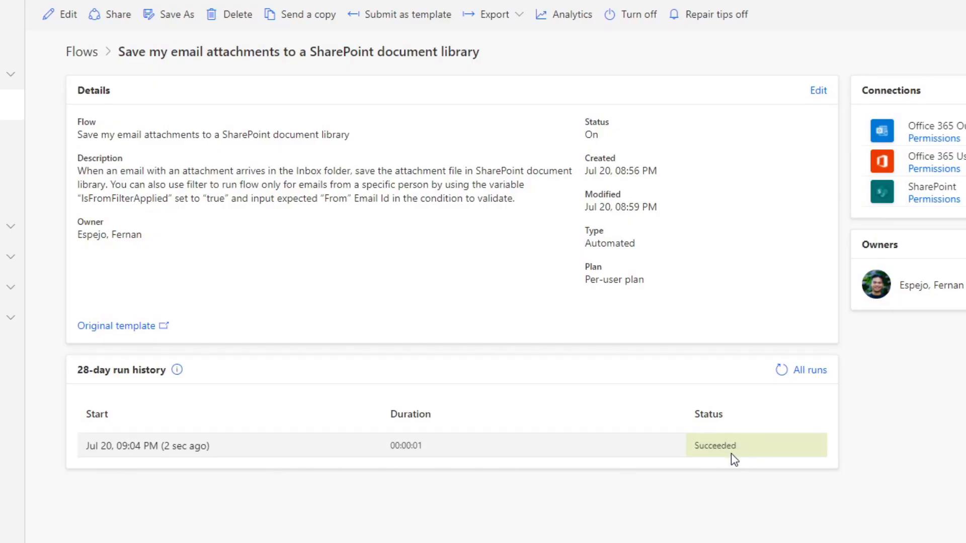
{"action": "mouse_move", "coordinate": [454, 468]}
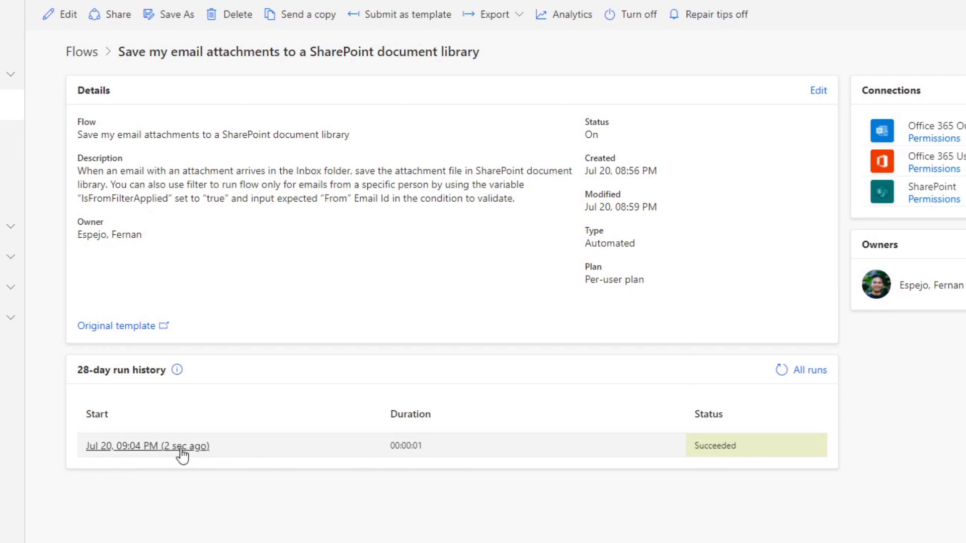
Open the Succeeded run from the flow's 28-day run history.
{"action": "left_click", "coordinate": [147, 446]}
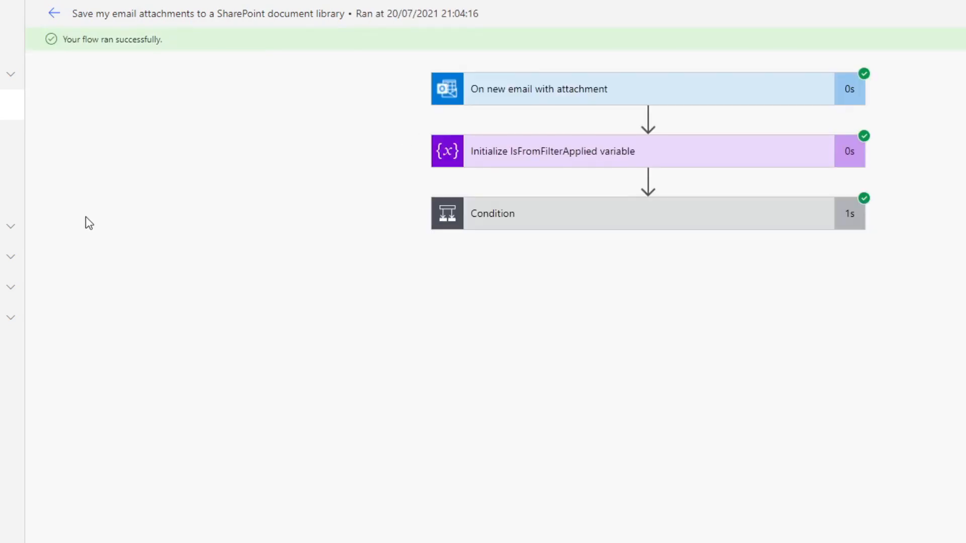
{"action": "mouse_move", "coordinate": [614, 237]}
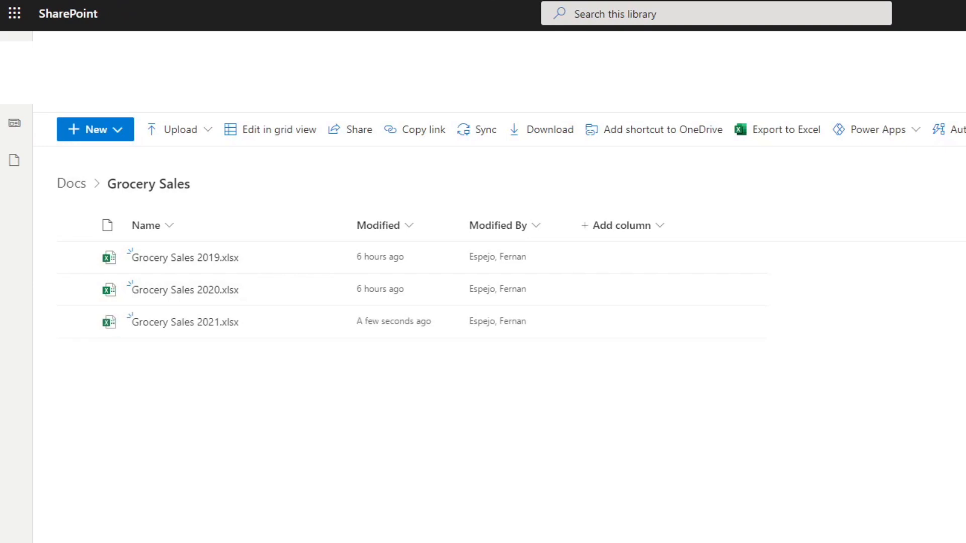
{"action": "mouse_move", "coordinate": [183, 346]}
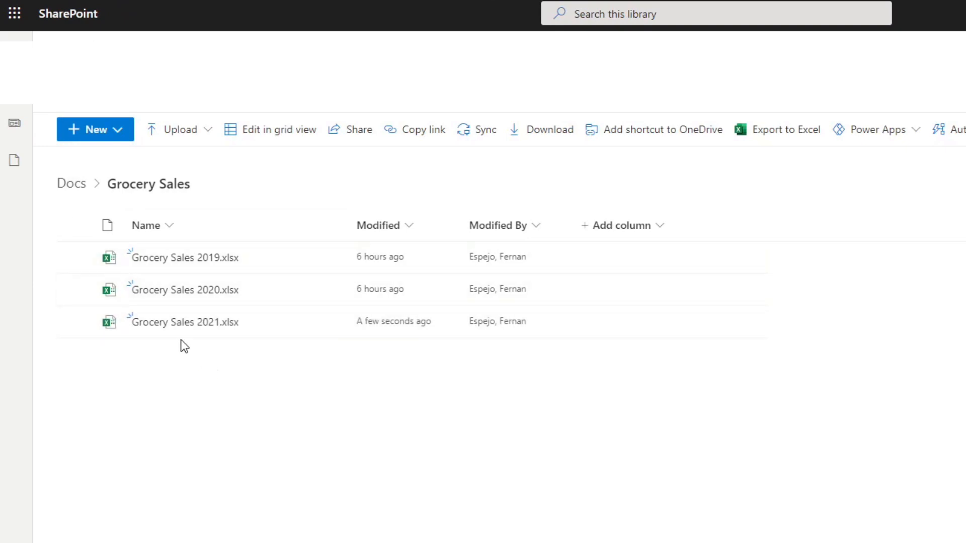
{"action": "mouse_move", "coordinate": [90, 354]}
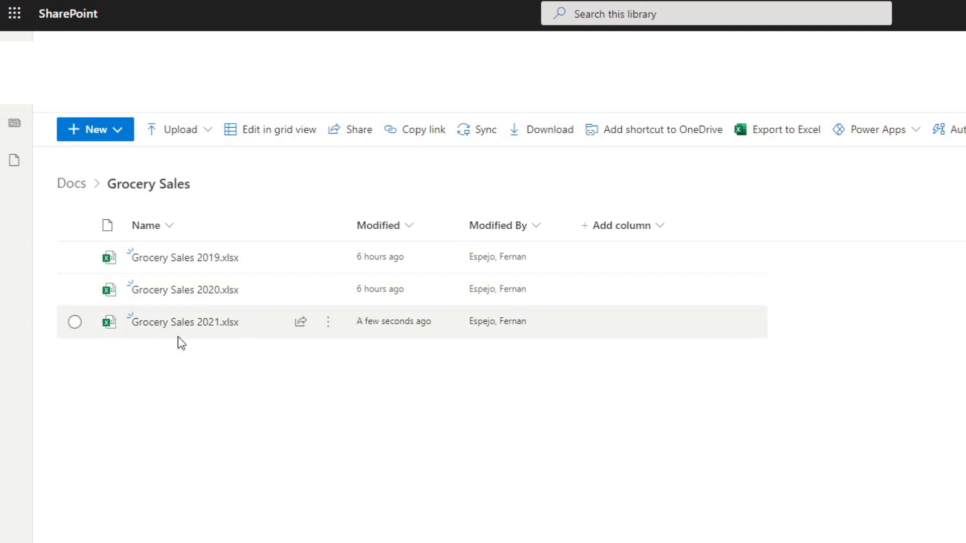
{"action": "mouse_move", "coordinate": [221, 329]}
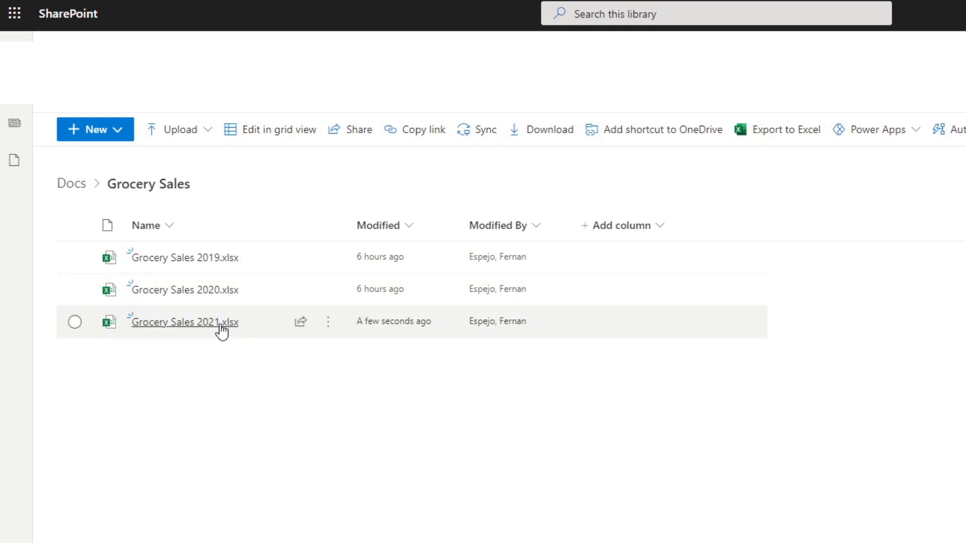